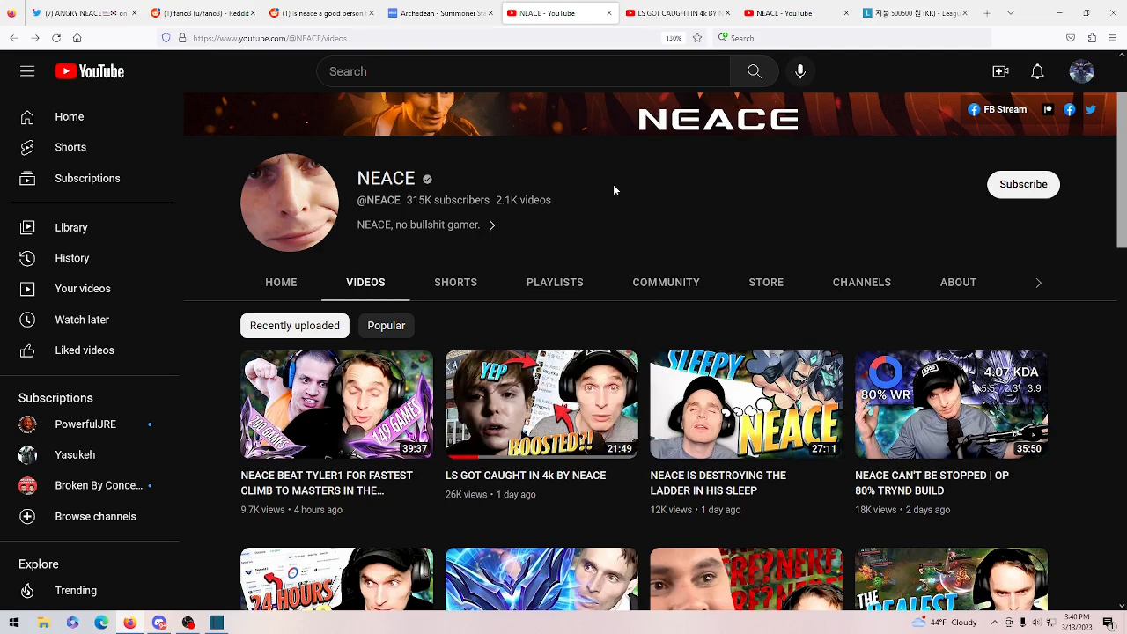
mouse_move(546, 276)
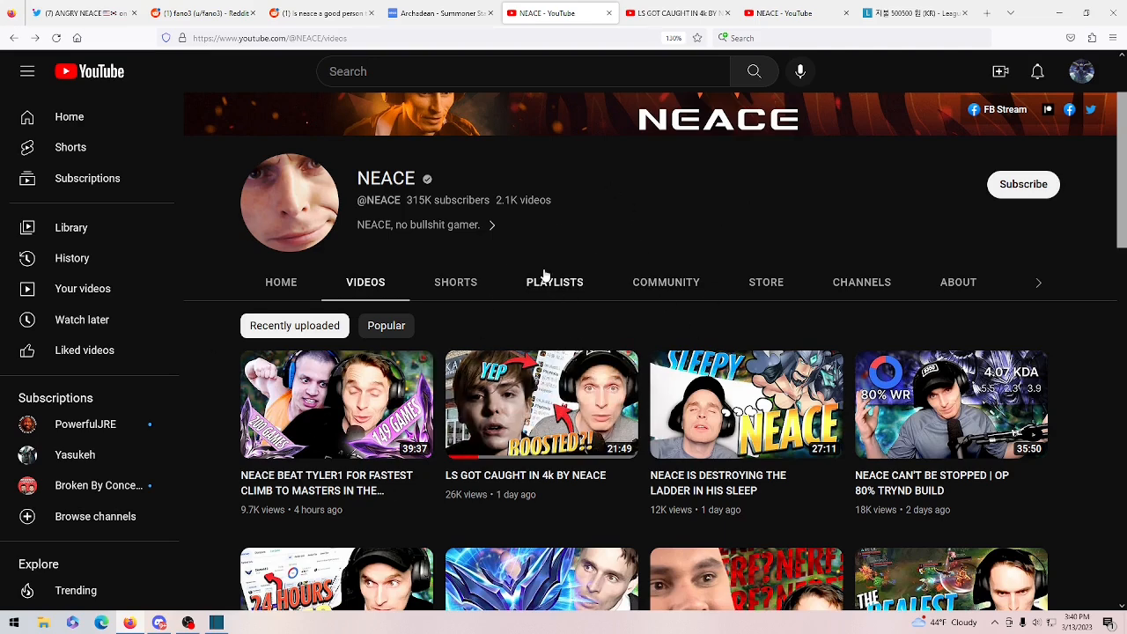
mouse_move(554, 257)
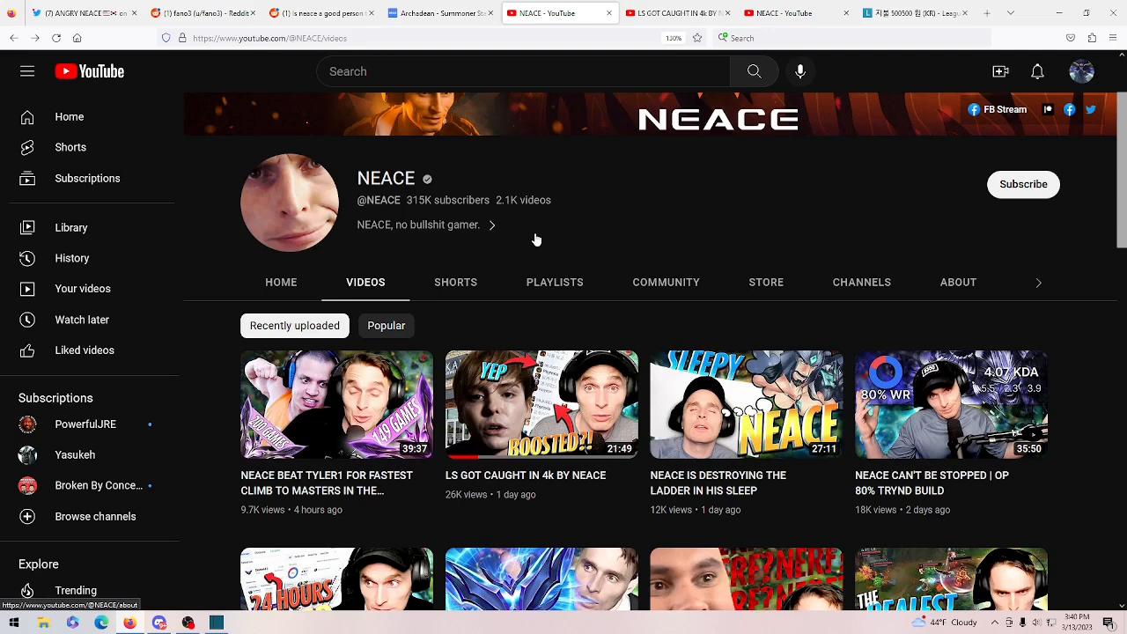
mouse_move(497, 247)
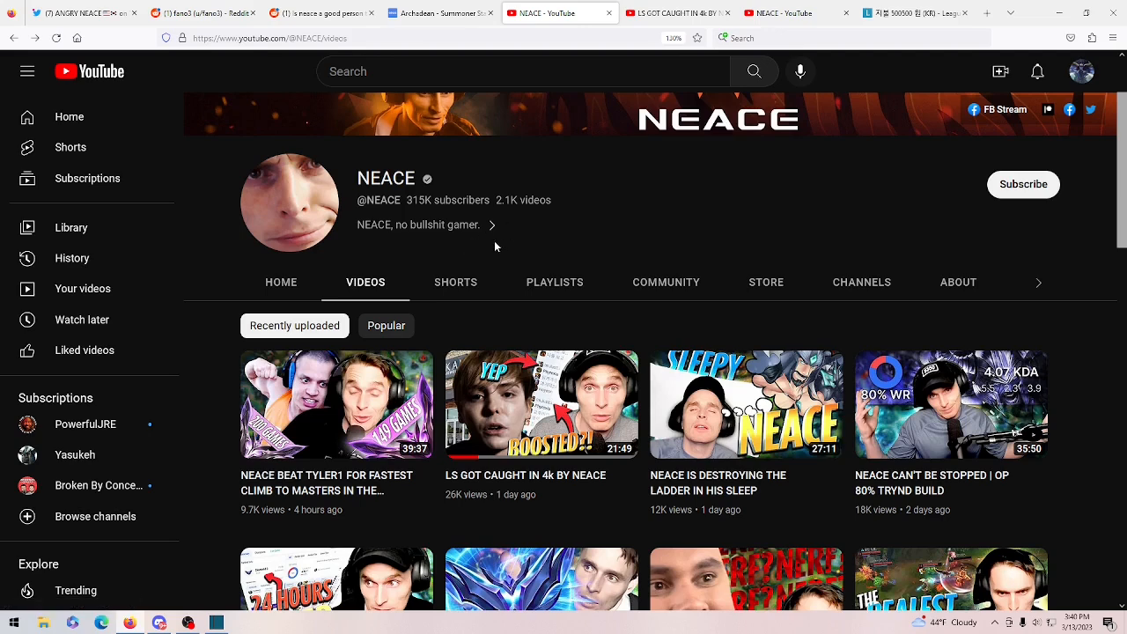
mouse_move(472, 328)
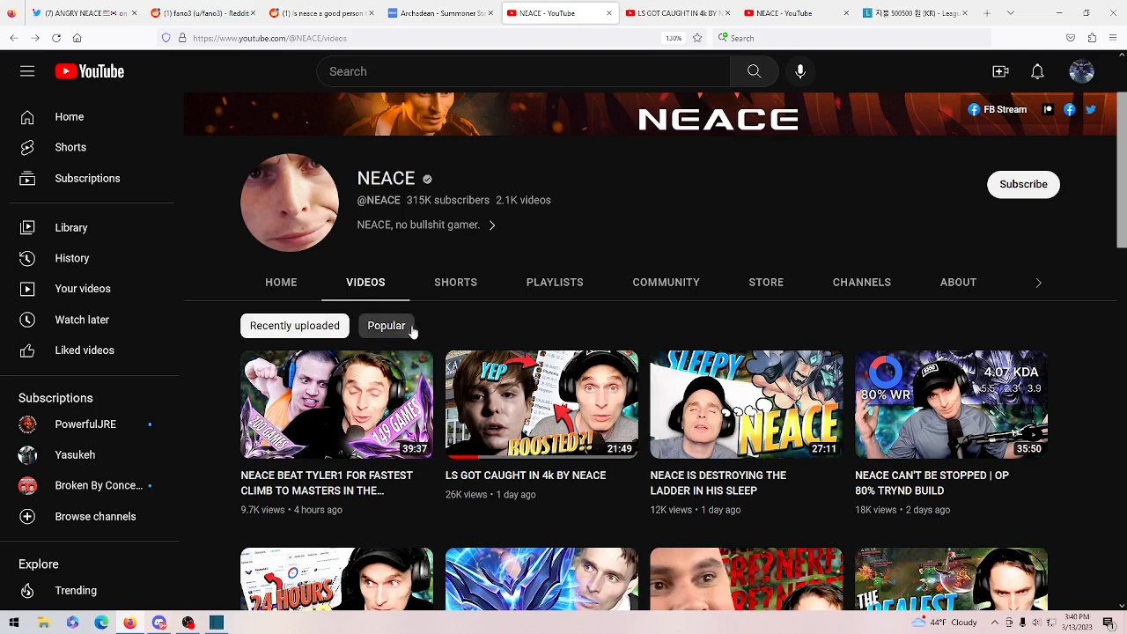
mouse_move(454, 282)
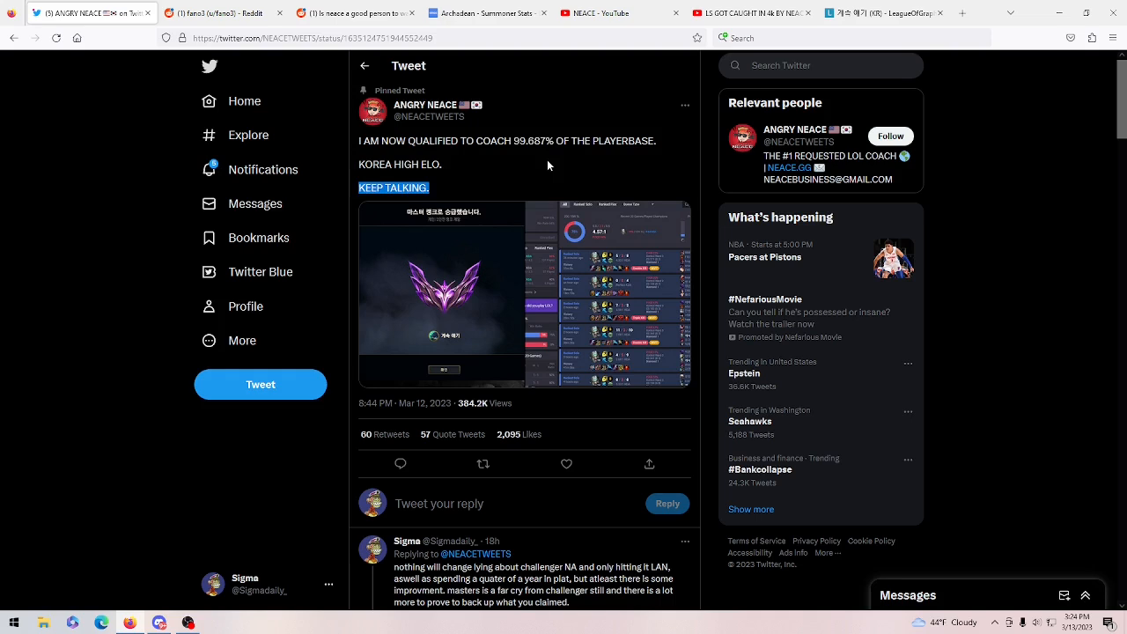
Scroll down the pinned coaching tweet until the first replies, including the critic's rebuttal, appear.
scroll("down", 3)
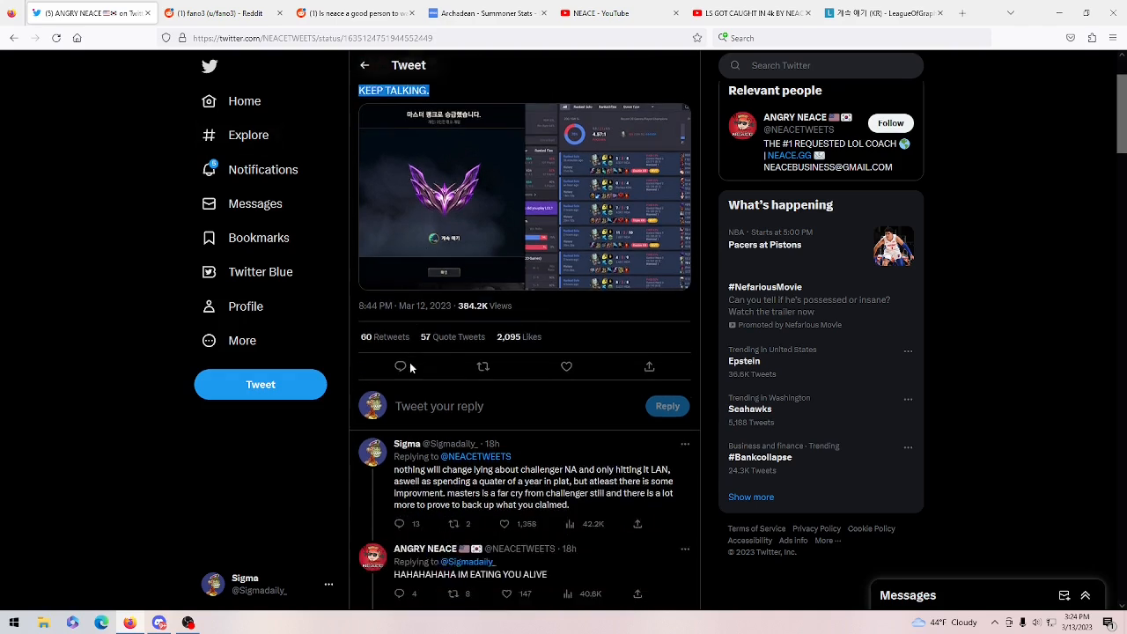
scroll("down", 3)
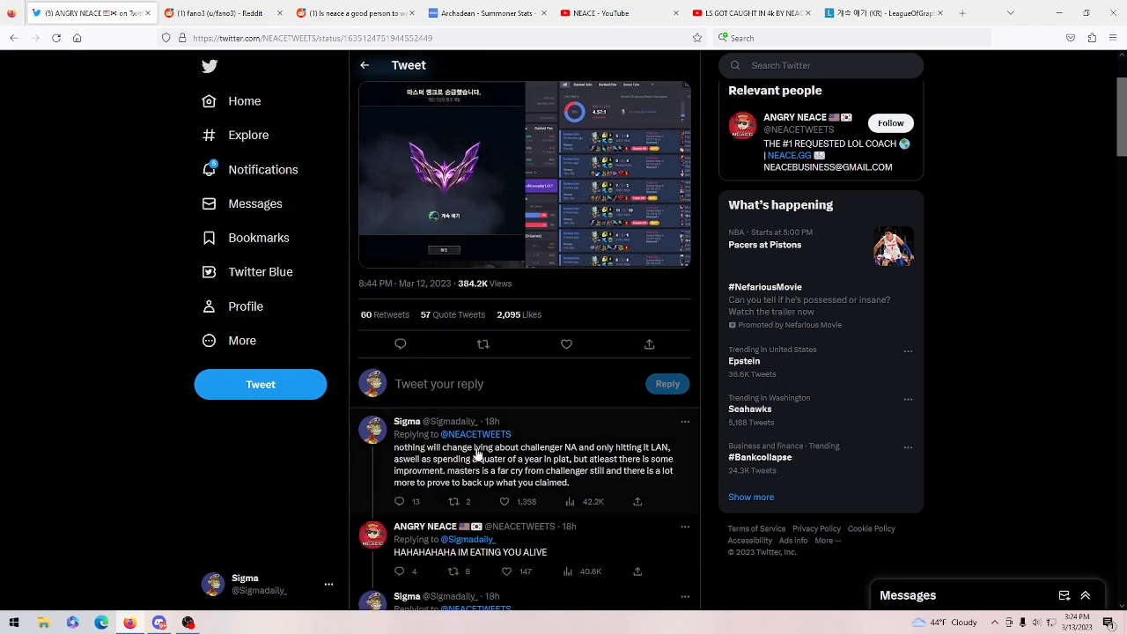
mouse_move(608, 461)
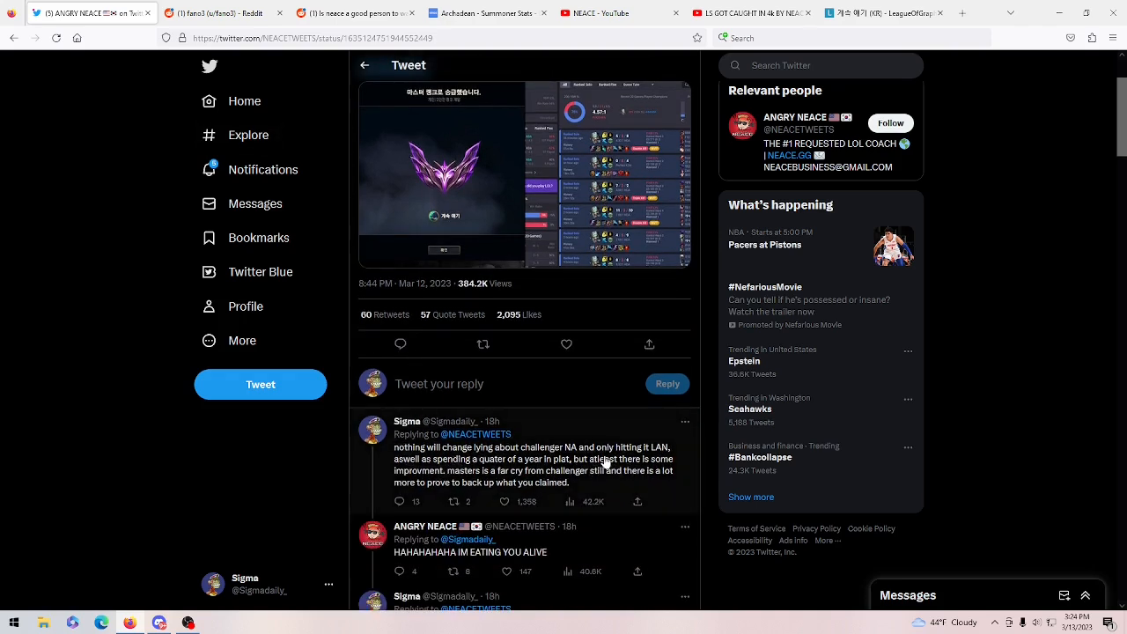
mouse_move(667, 483)
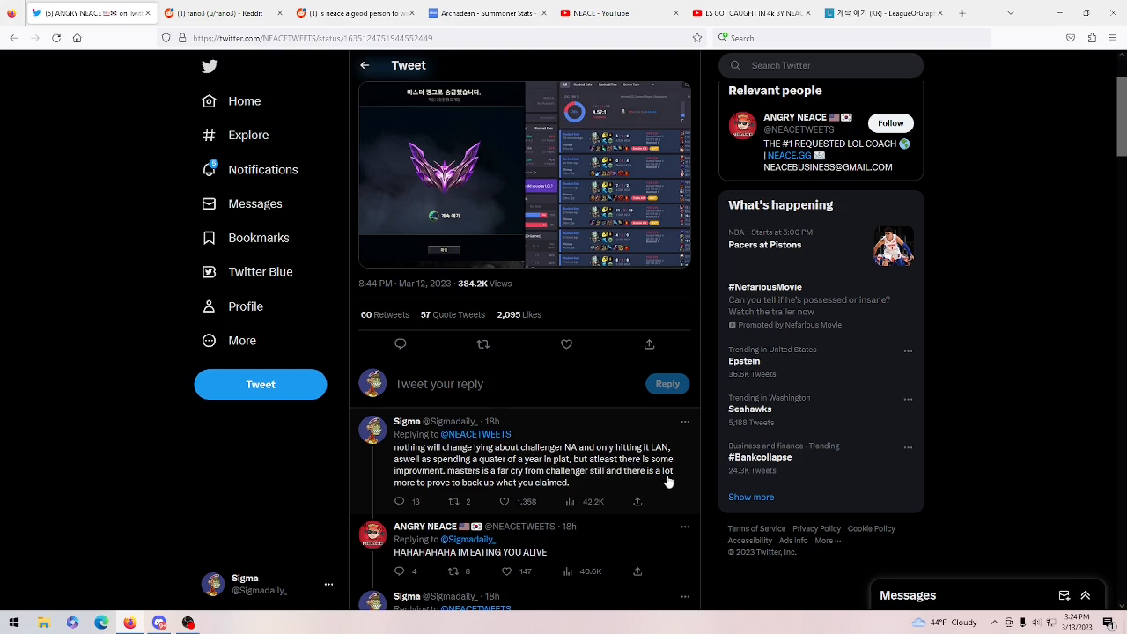
mouse_move(668, 451)
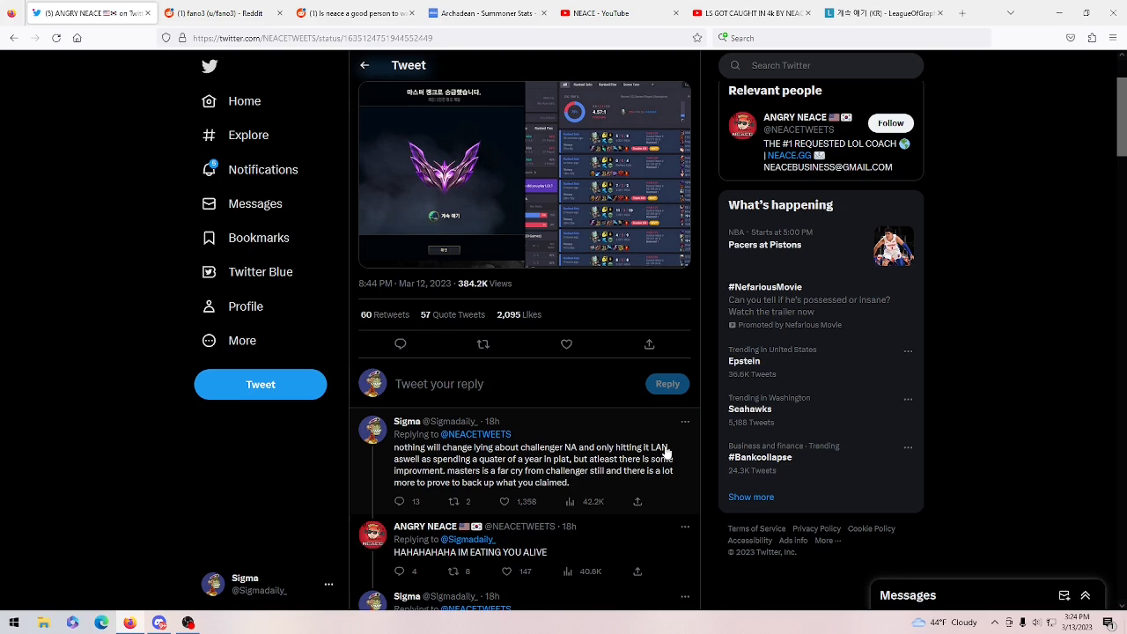
mouse_move(551, 556)
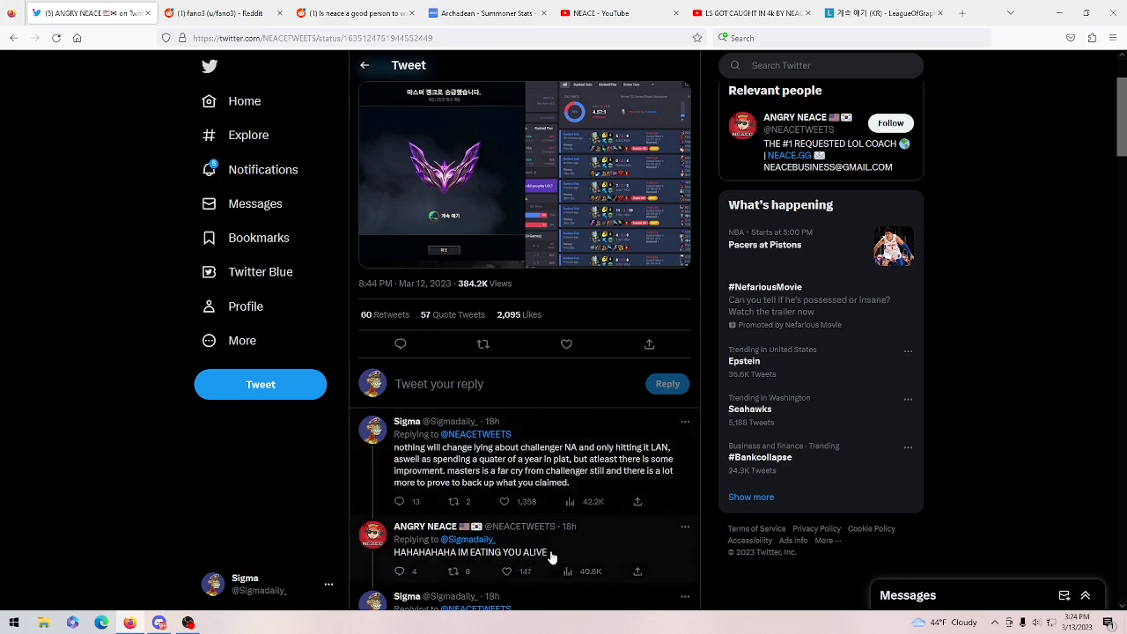
Scroll further down the reply thread to the creator's mocking 'puppets' reply and the credentials follow-up.
scroll("down", 3)
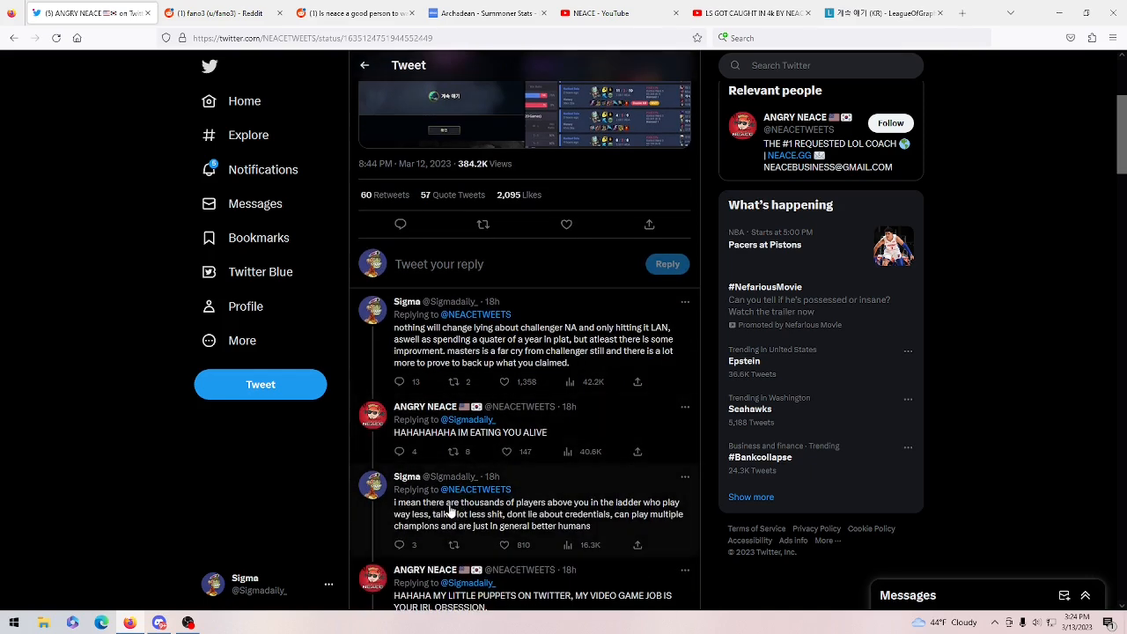
scroll("down", 3)
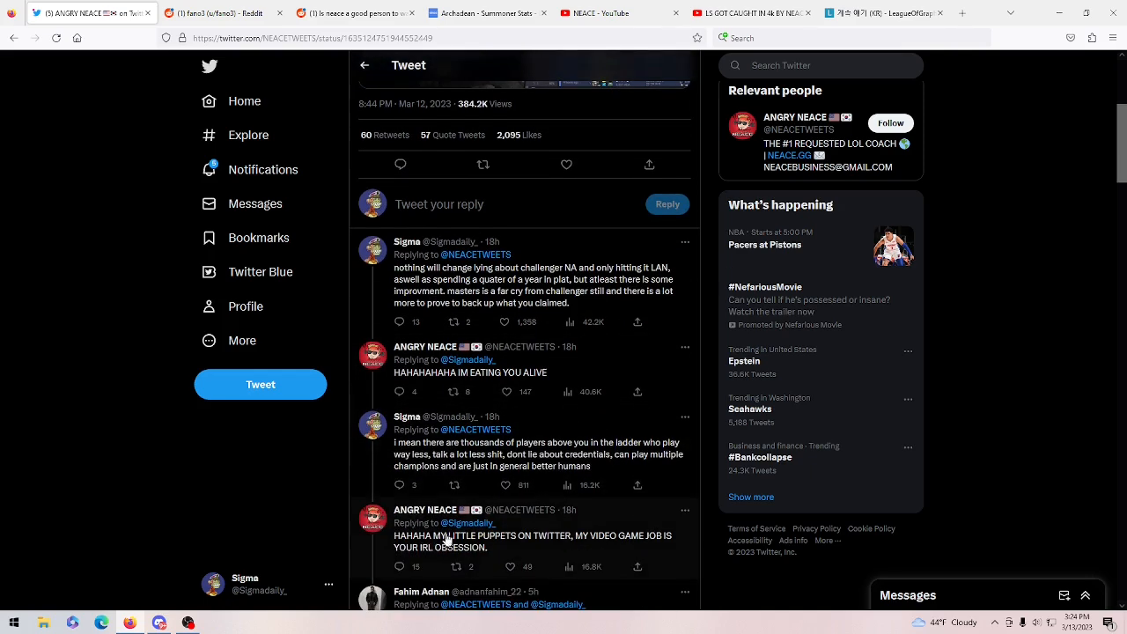
mouse_move(590, 546)
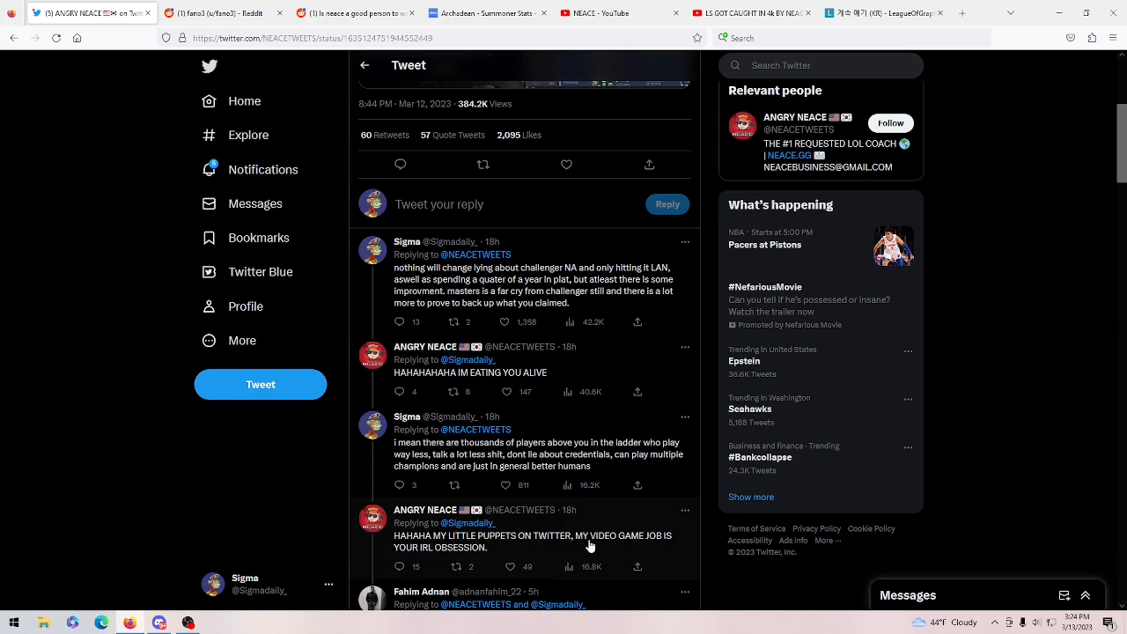
mouse_move(578, 532)
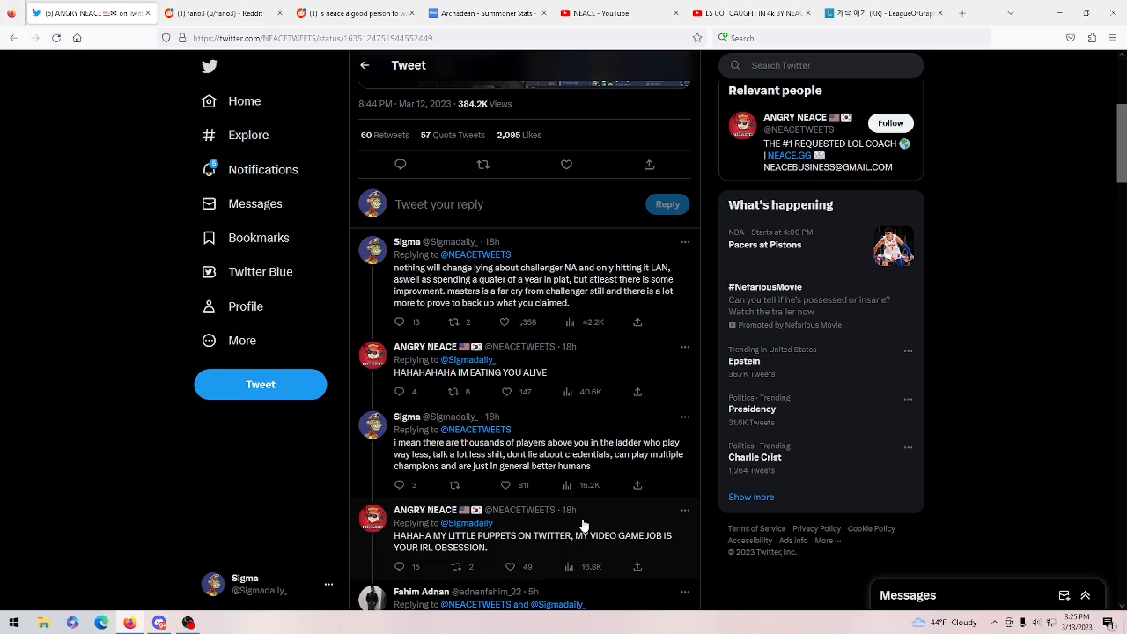
left_click(482, 165)
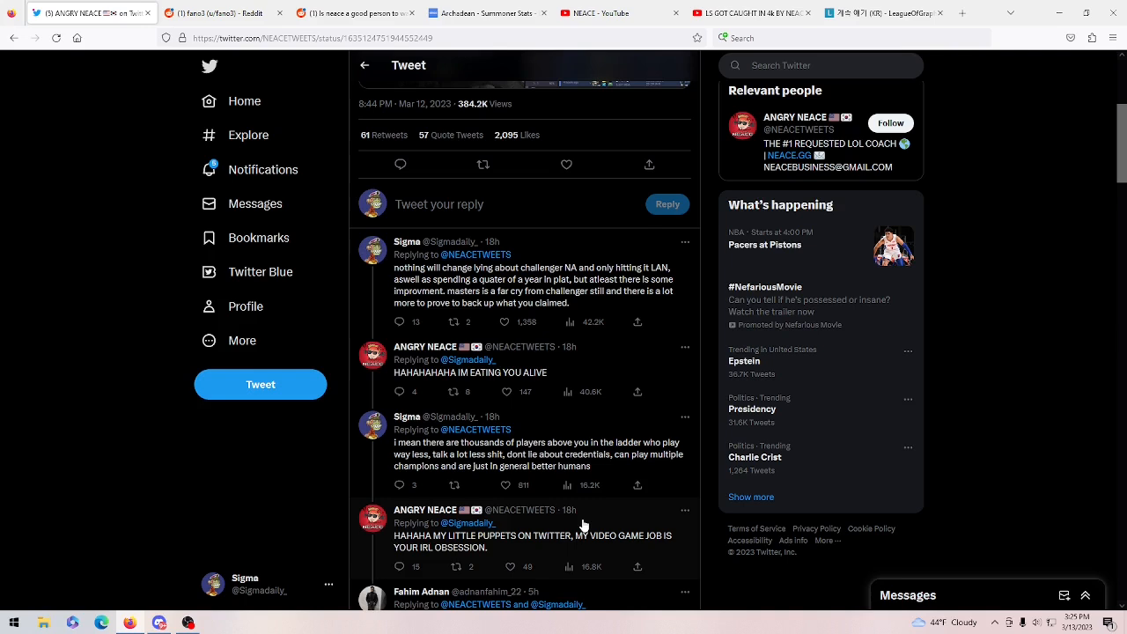
mouse_move(469, 543)
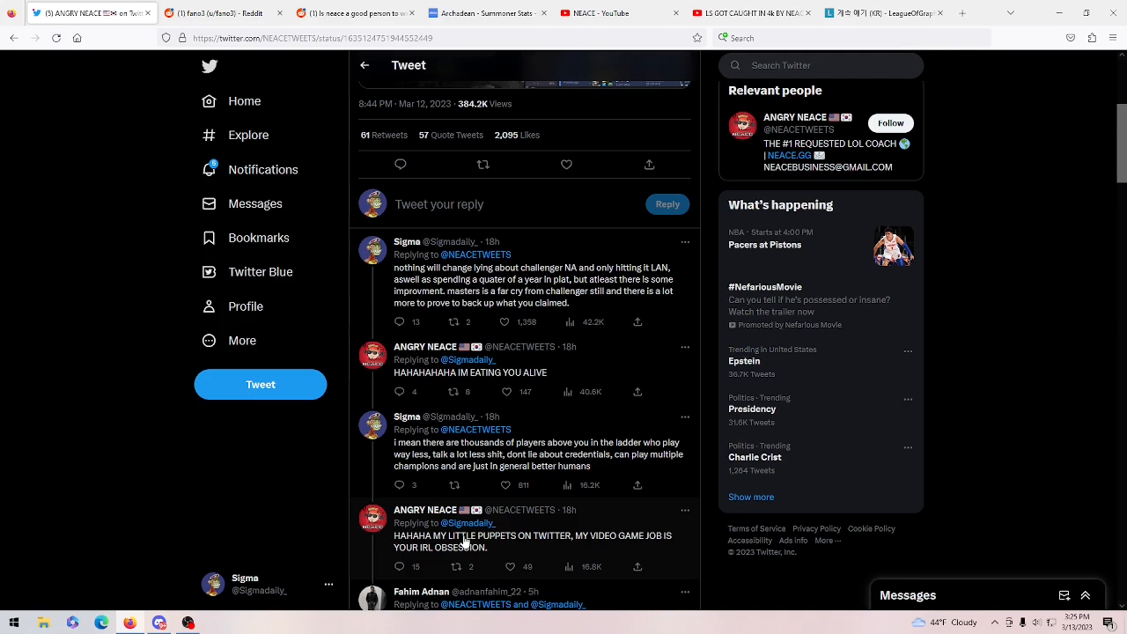
mouse_move(662, 604)
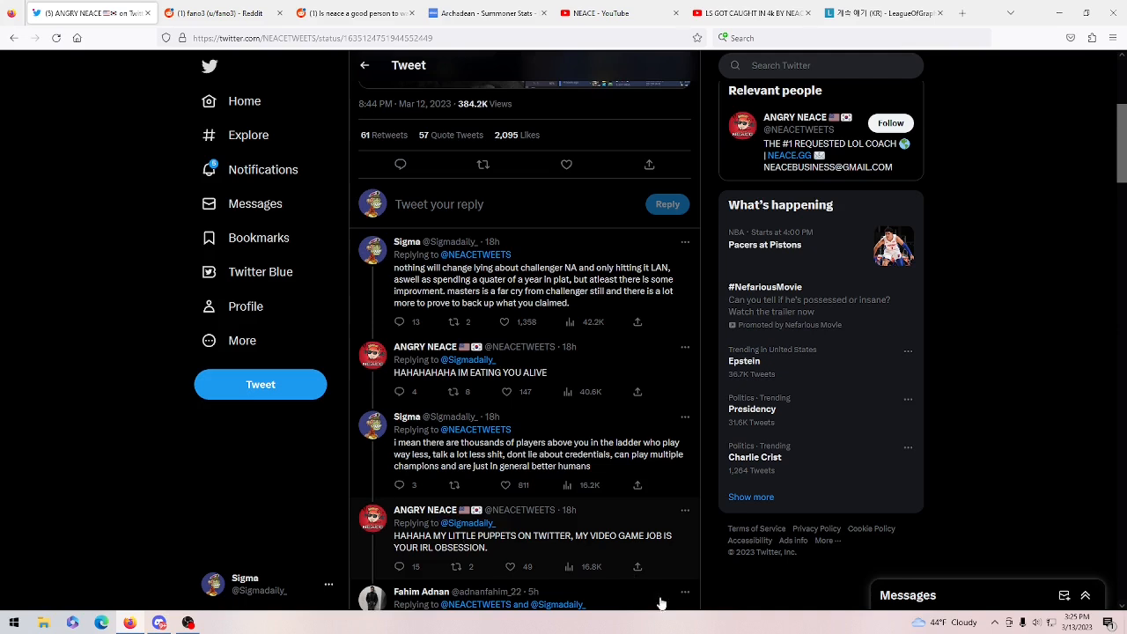
mouse_move(1035, 400)
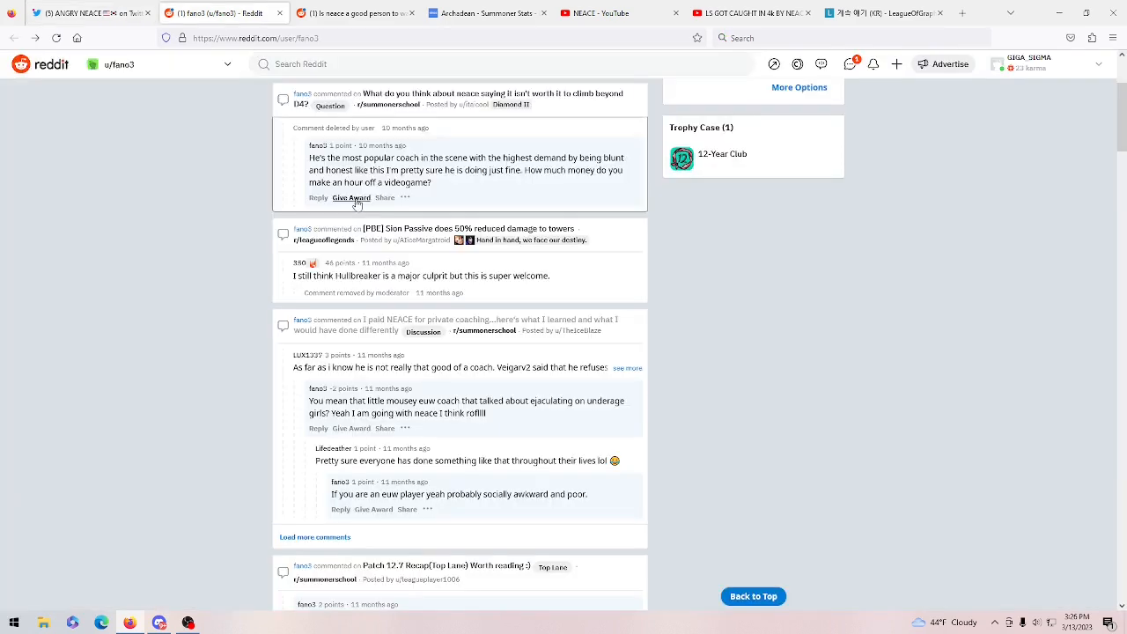
mouse_move(118, 155)
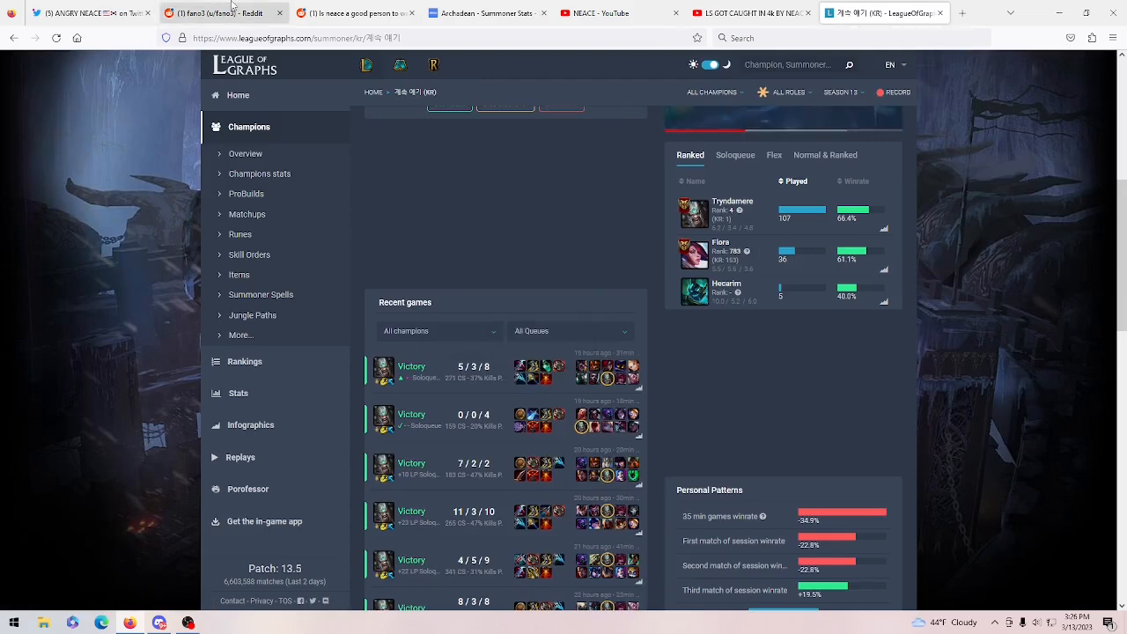
left_click(222, 12)
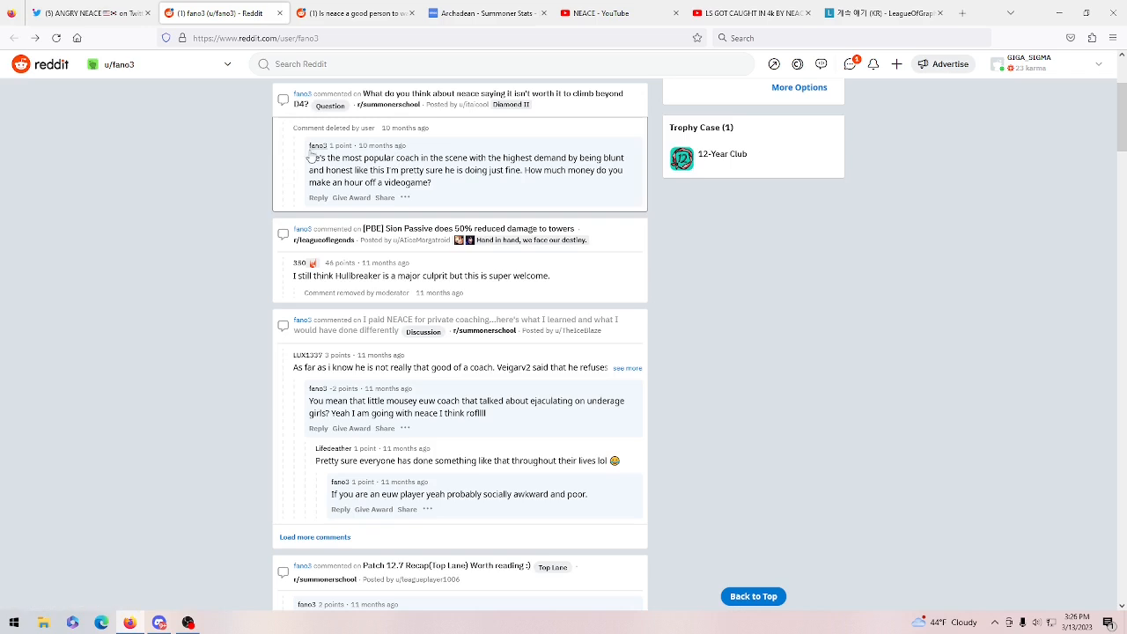
mouse_move(391, 99)
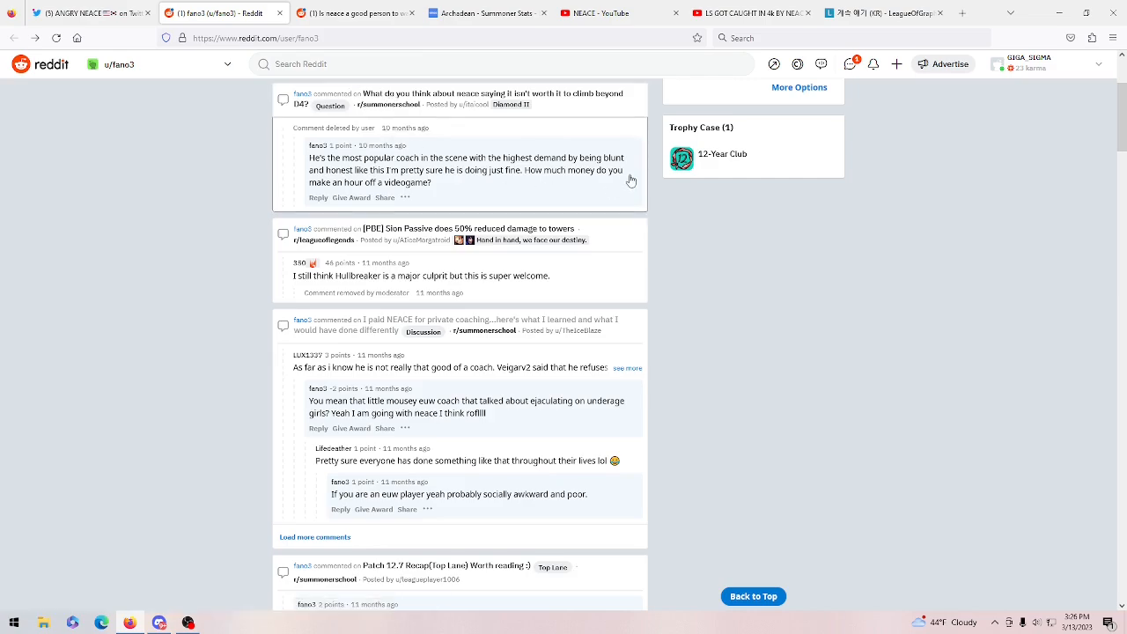
scroll("down", 3)
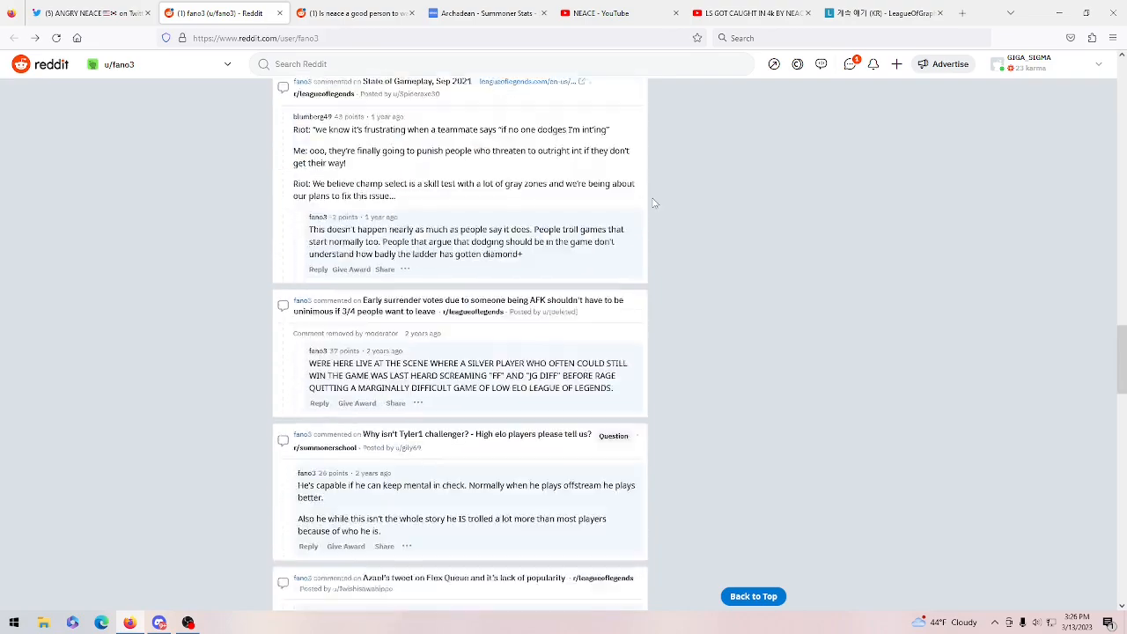
scroll("down", 3)
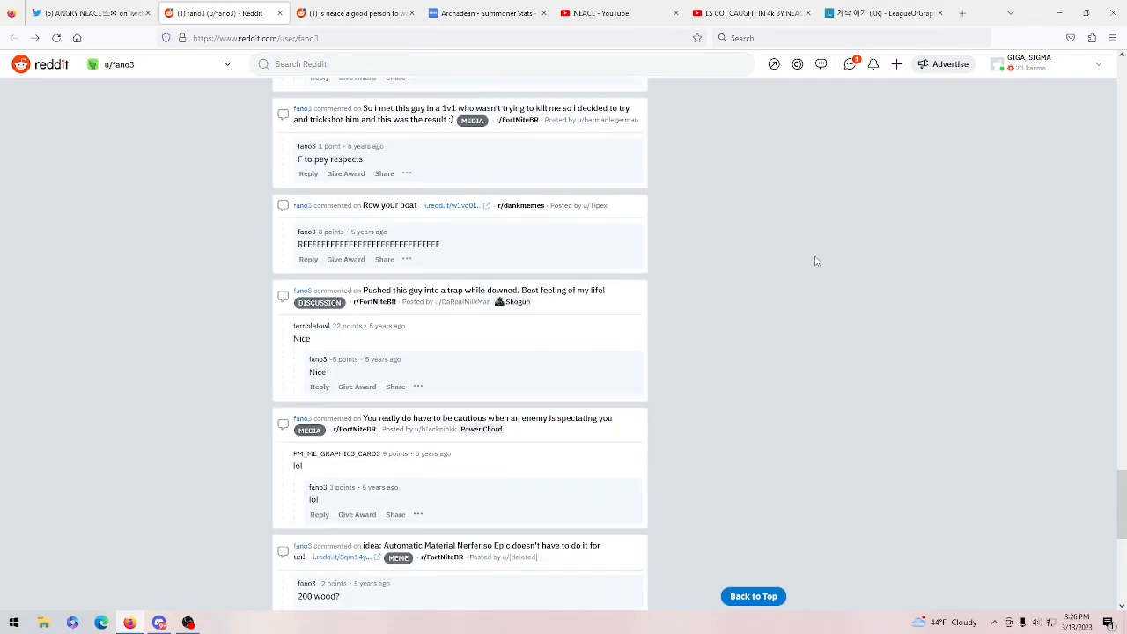
scroll("down", 3)
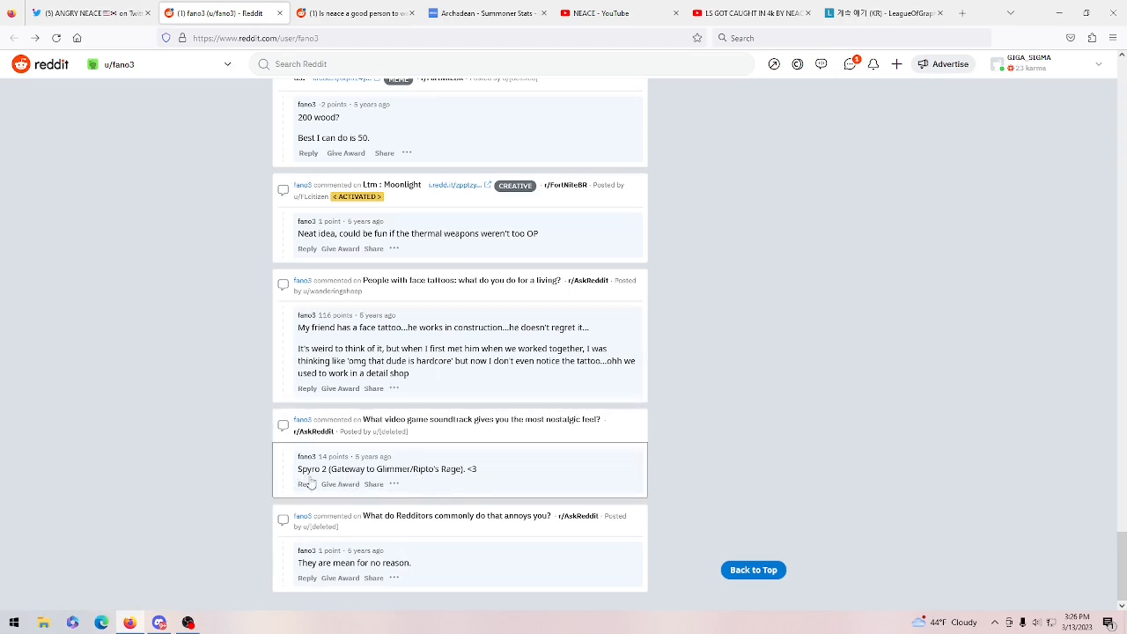
mouse_move(386, 462)
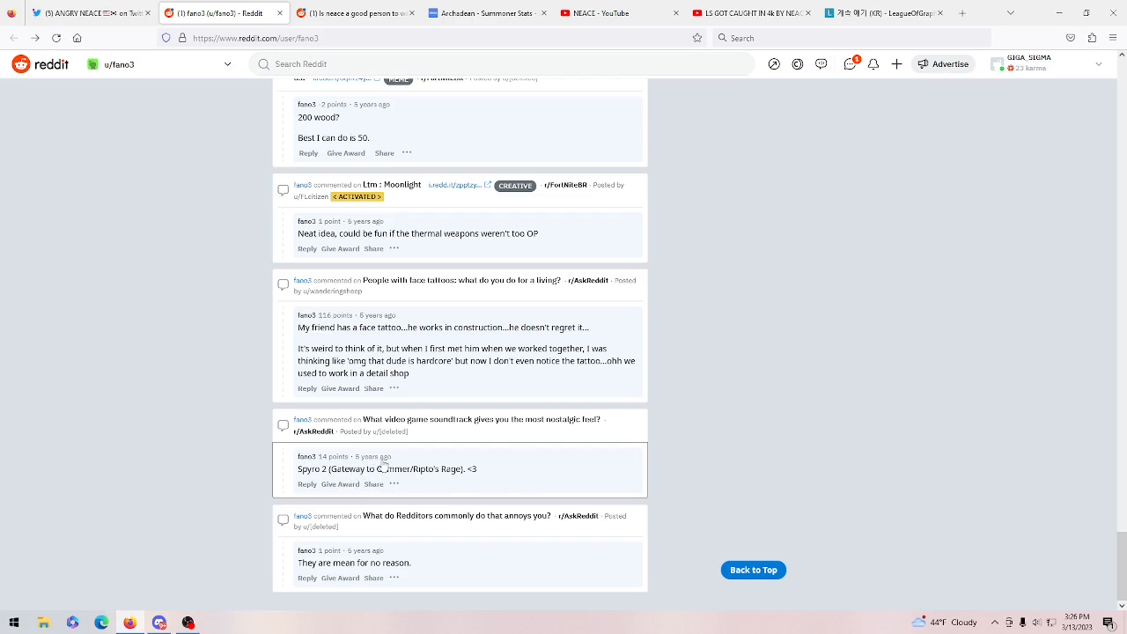
mouse_move(585, 423)
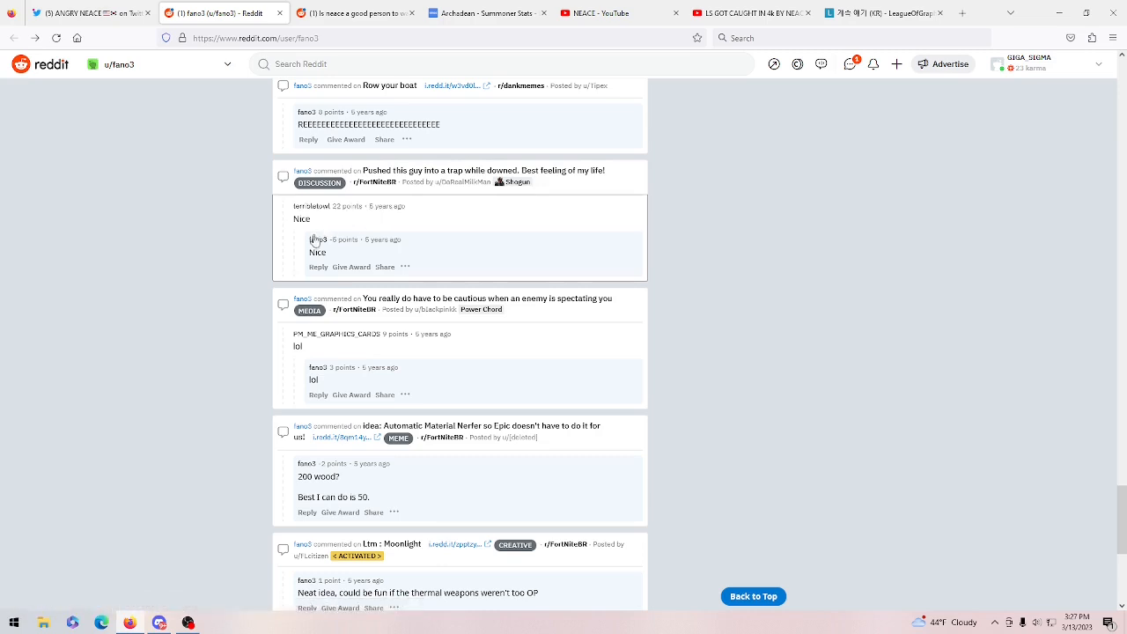
mouse_move(440, 257)
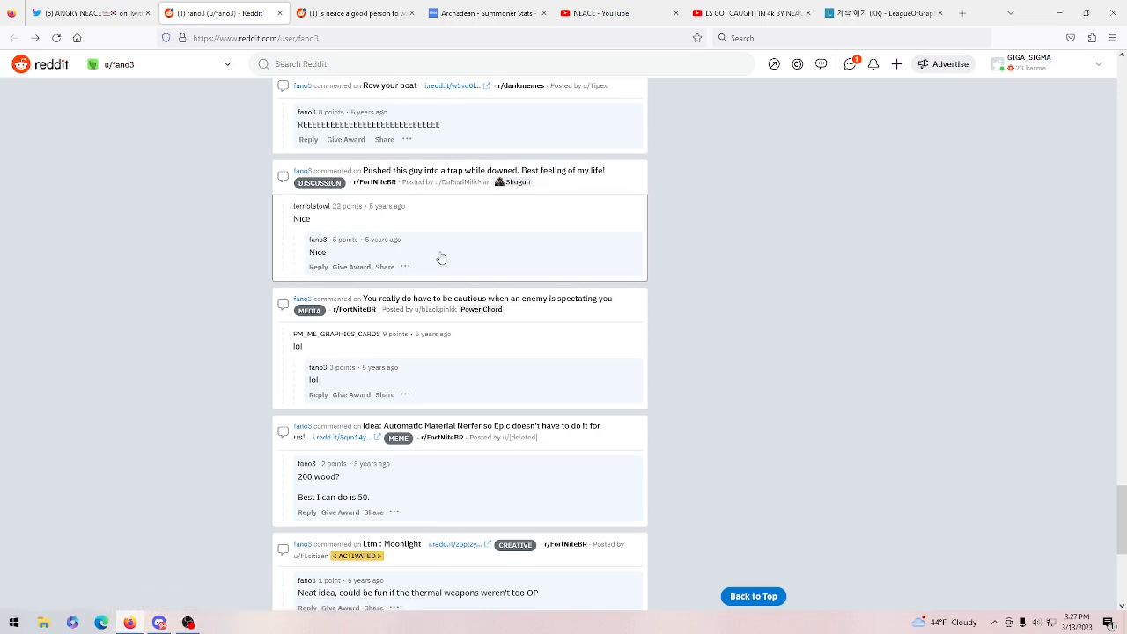
mouse_move(361, 322)
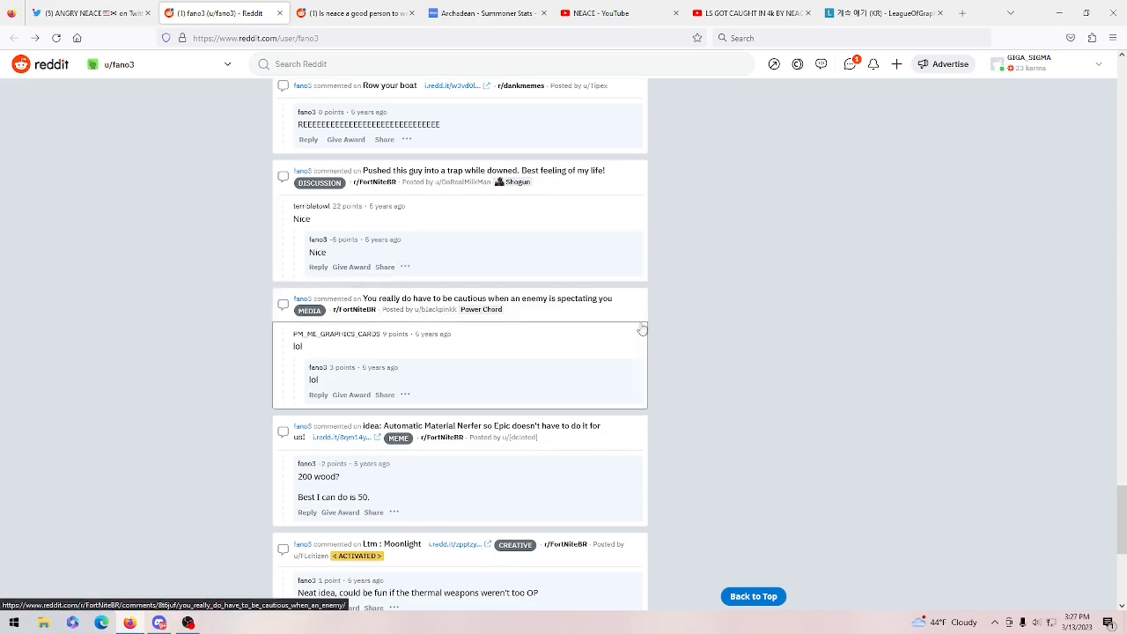
scroll("up", 3)
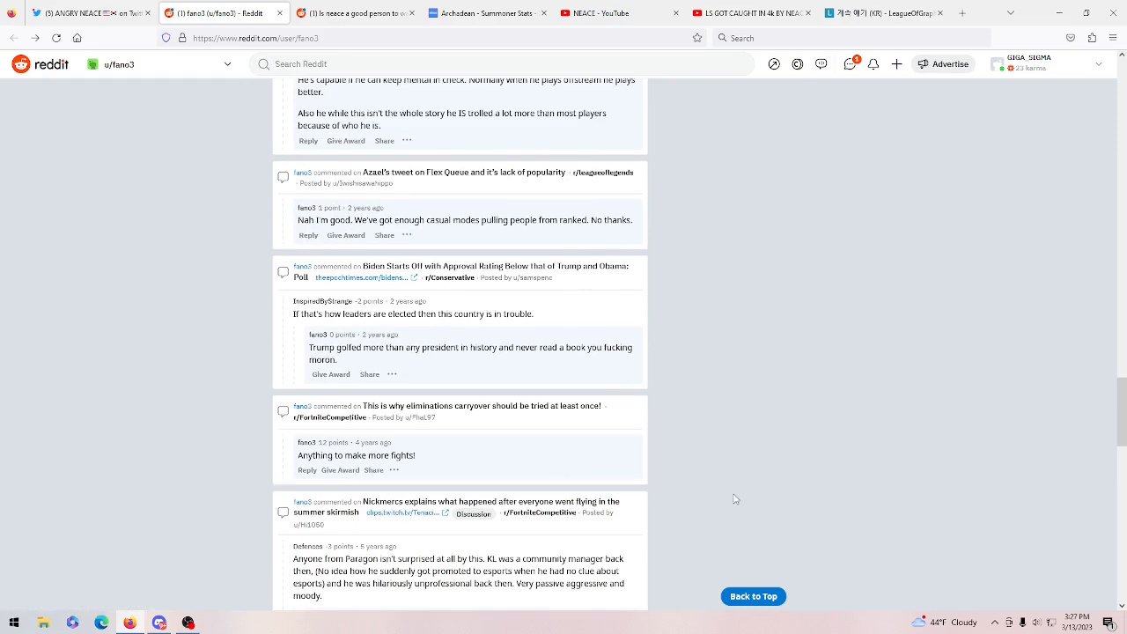
scroll("up", 3)
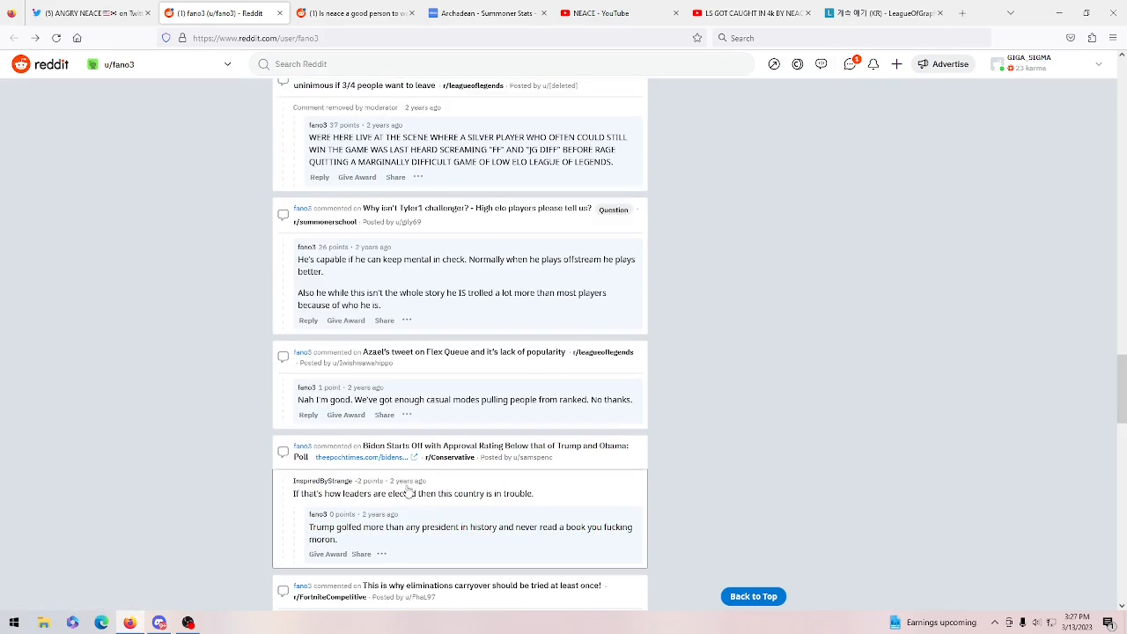
mouse_move(451, 535)
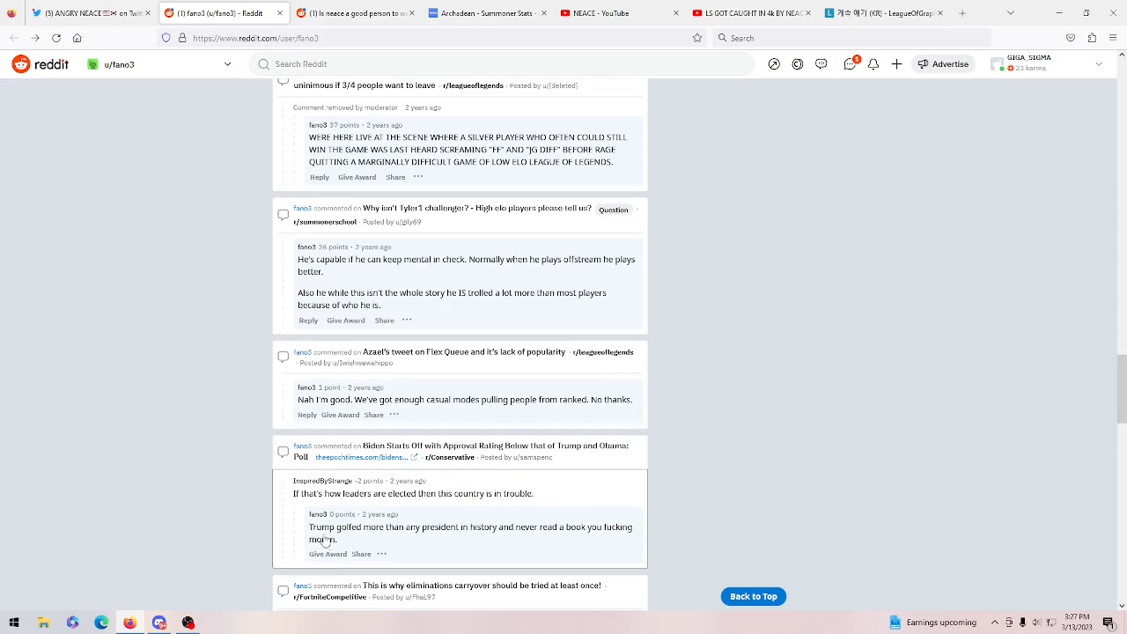
scroll("down", 3)
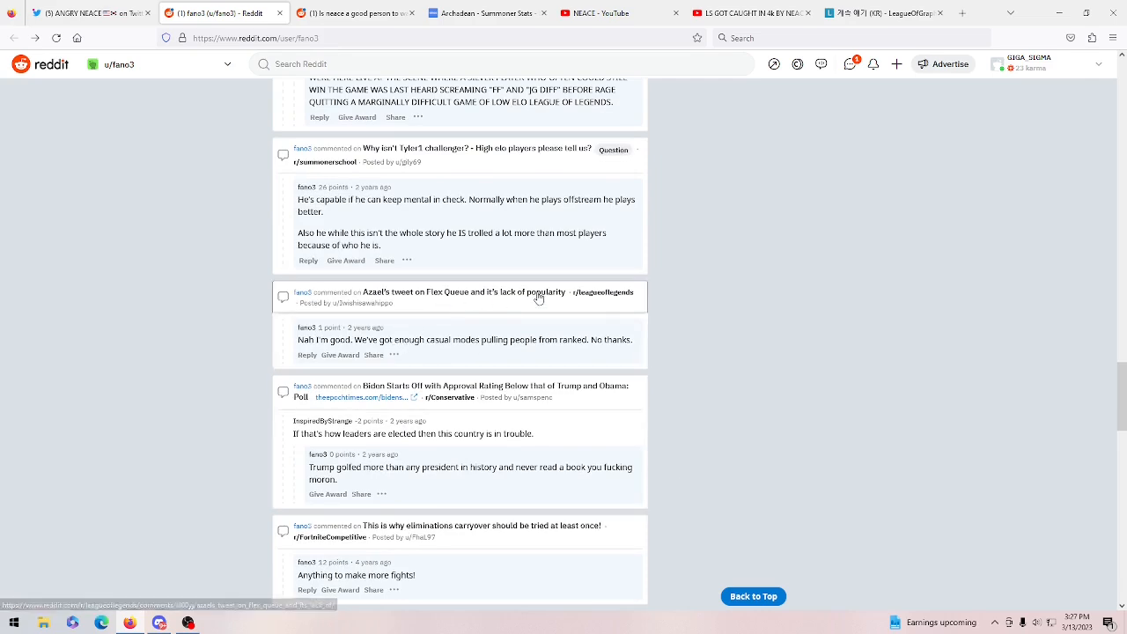
scroll("down", 3)
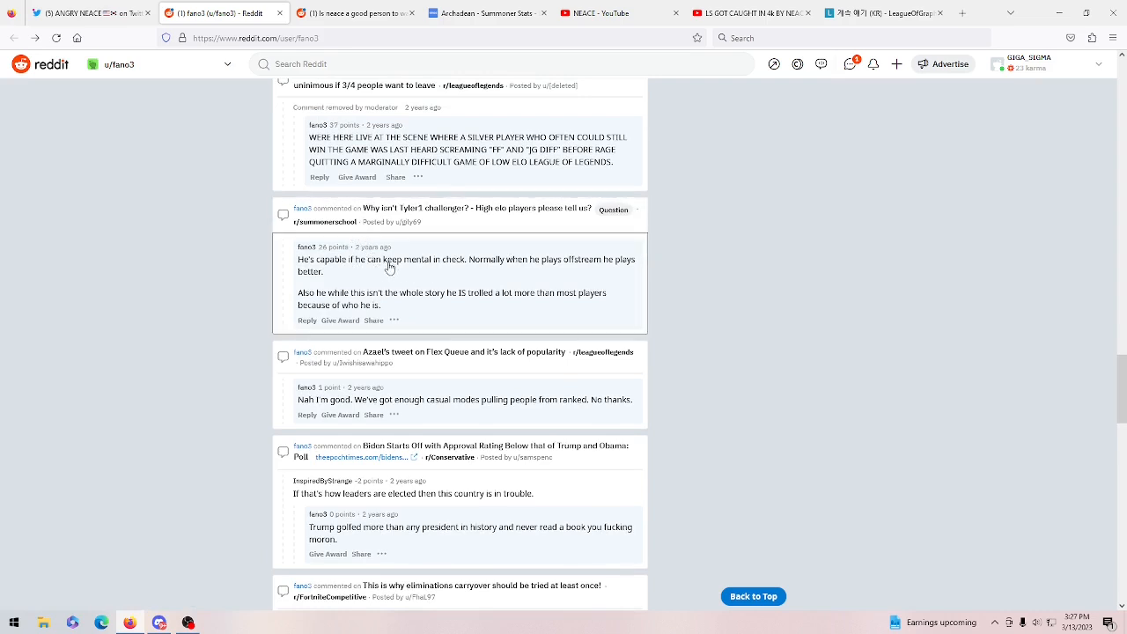
mouse_move(461, 268)
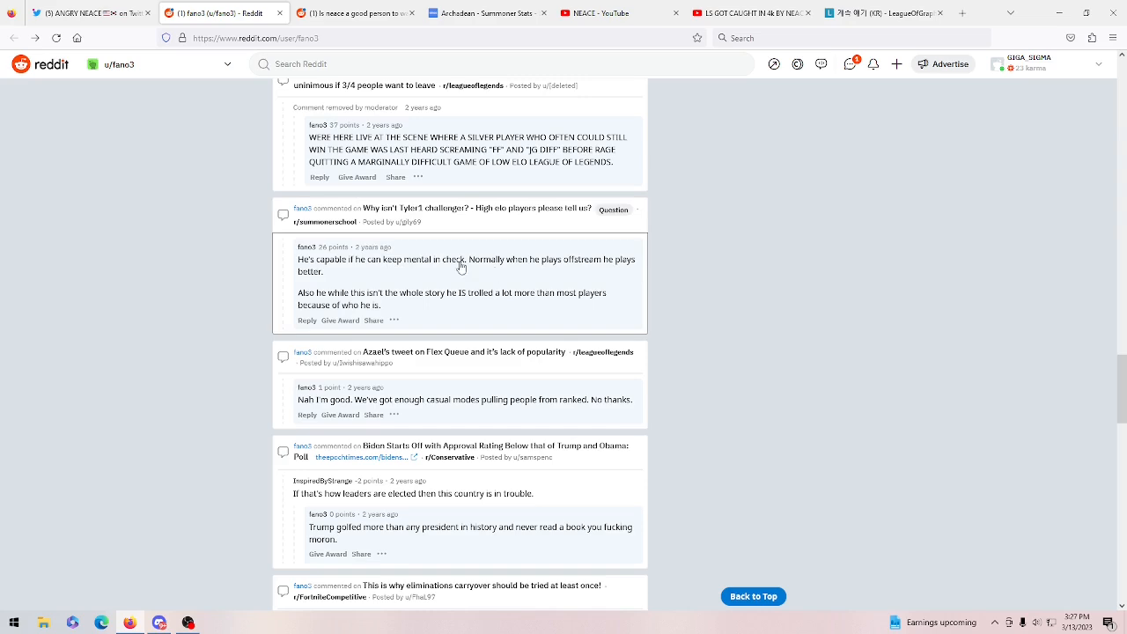
mouse_move(431, 268)
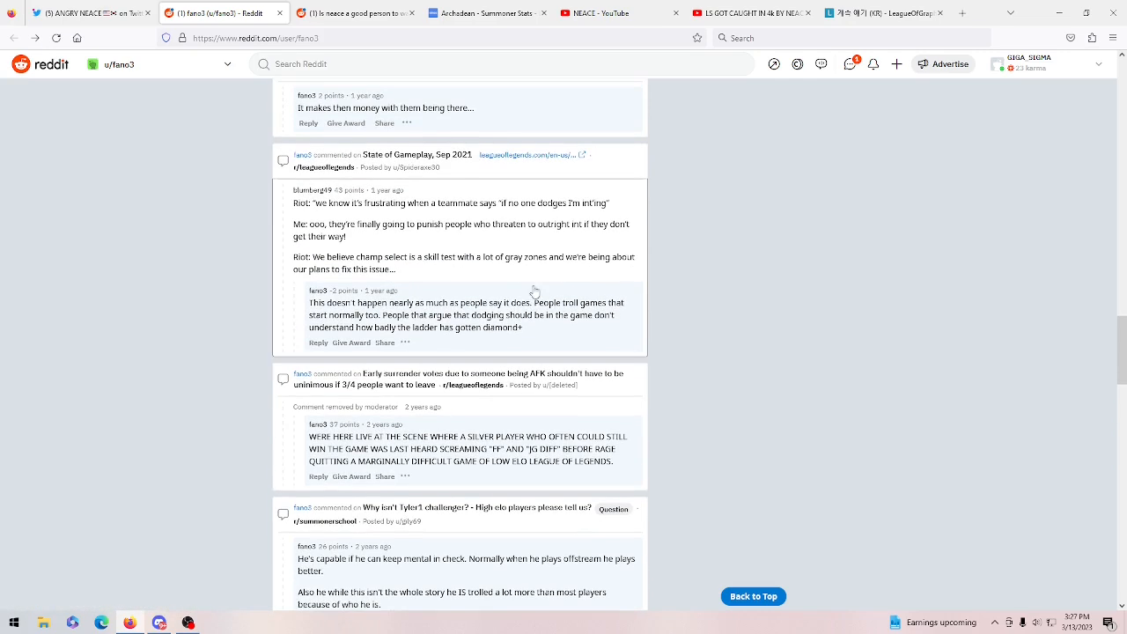
mouse_move(584, 292)
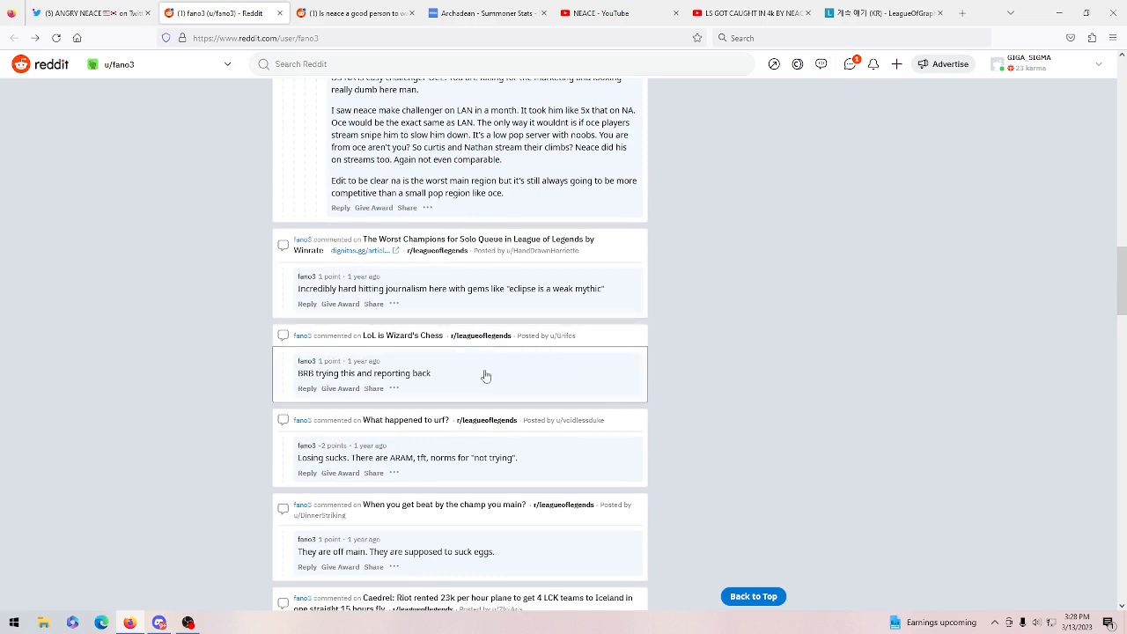
scroll("up", 3)
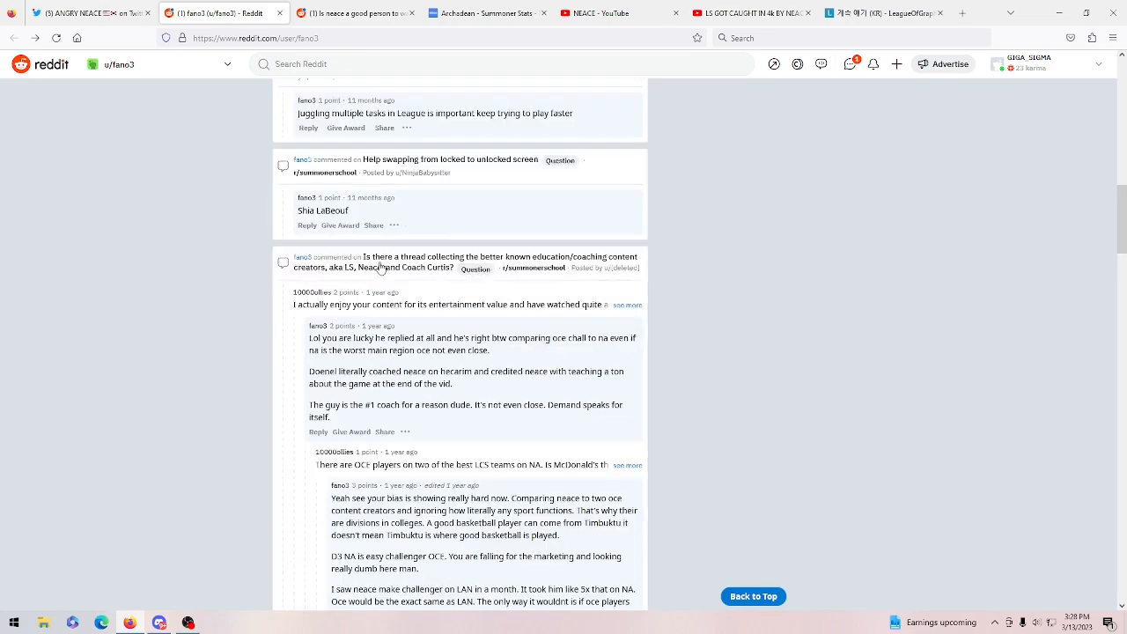
Reach the coaching-creators thread about LS, Neace and Coach Curtis and expand the long parent comment.
scroll("down", 3)
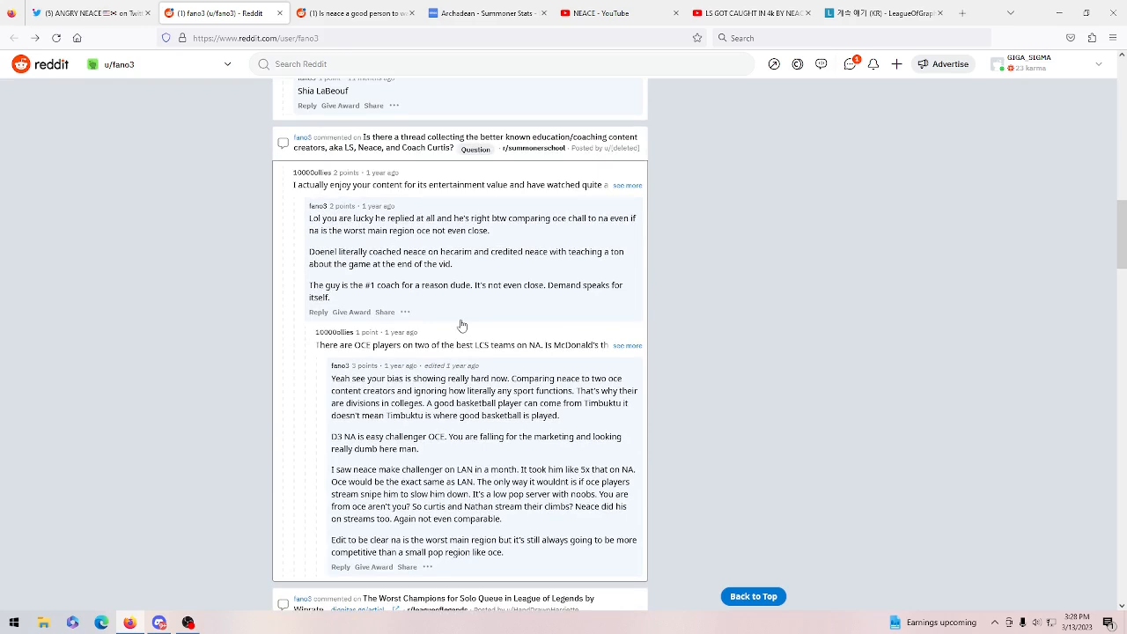
mouse_move(317, 201)
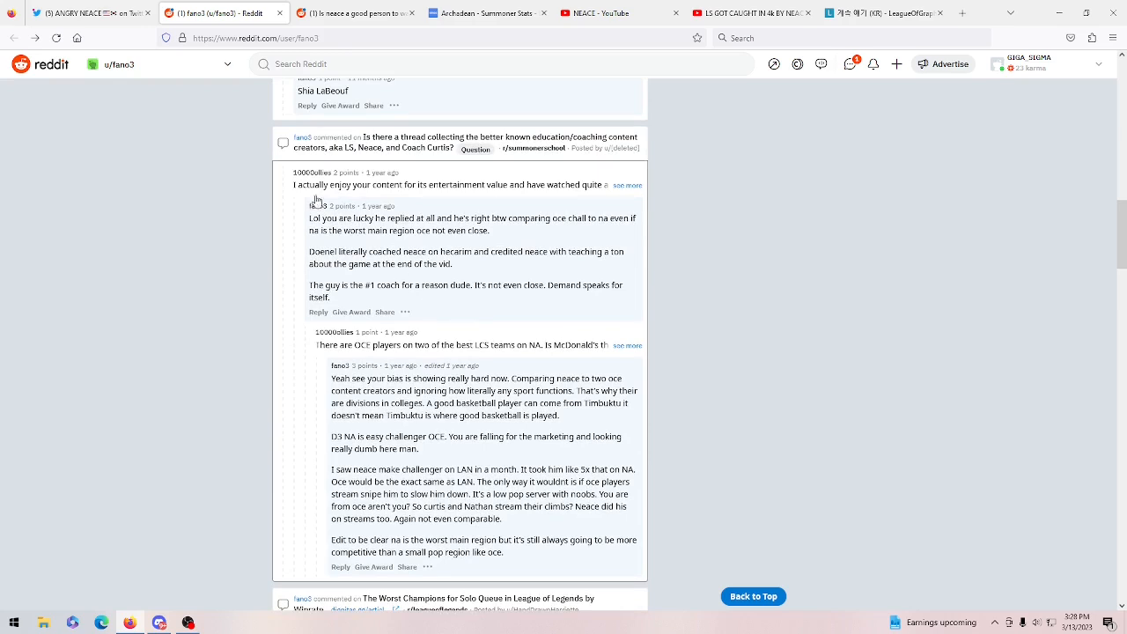
mouse_move(486, 229)
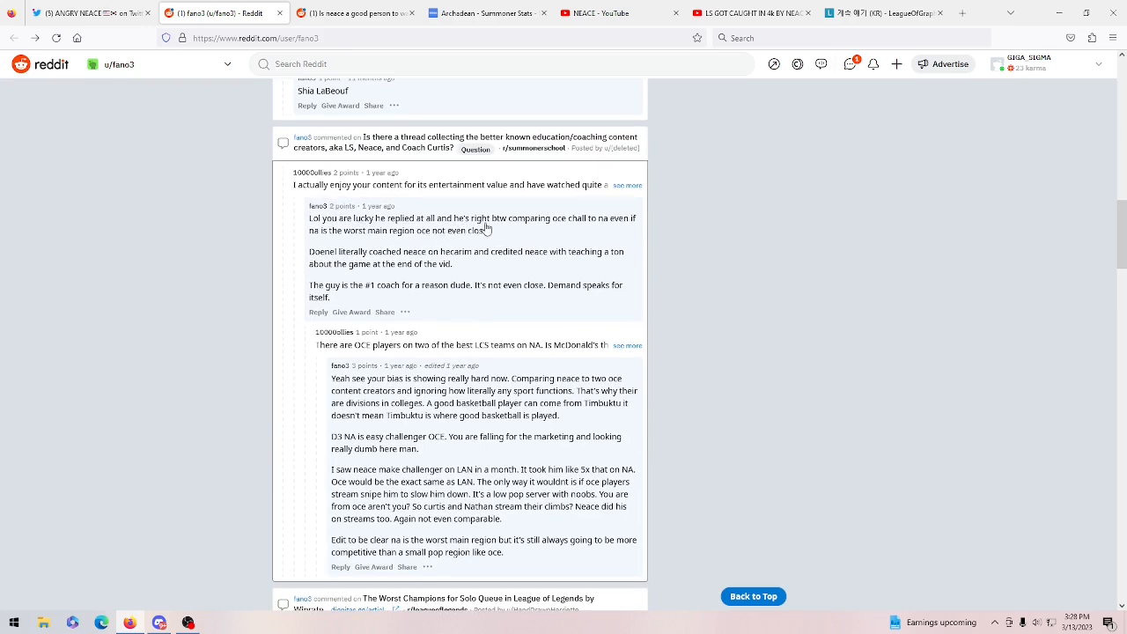
mouse_move(536, 236)
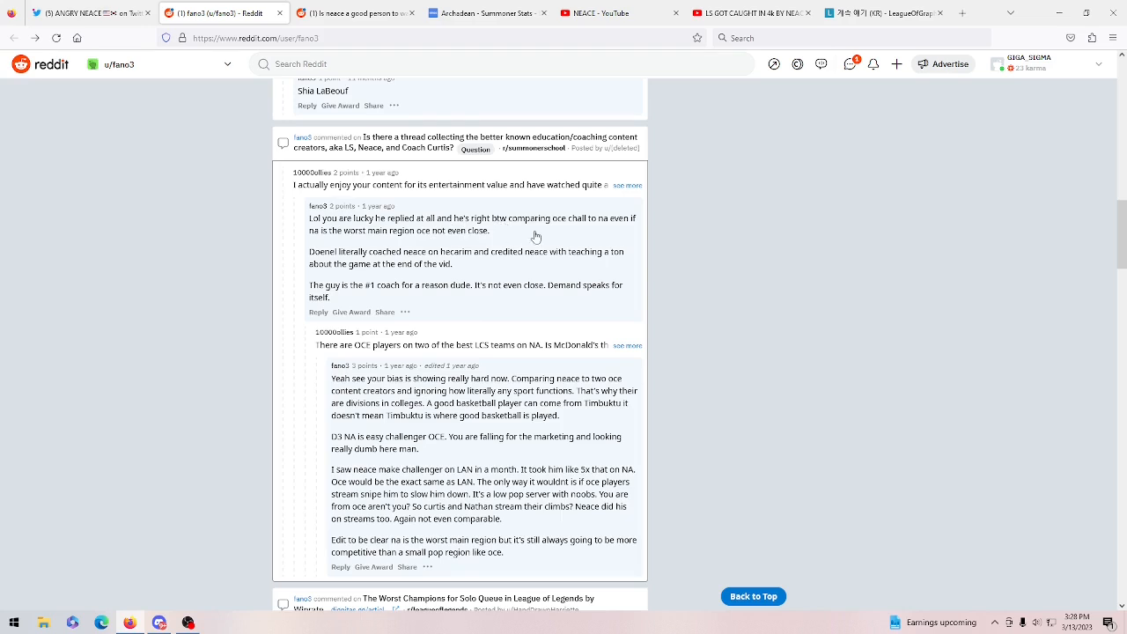
mouse_move(426, 246)
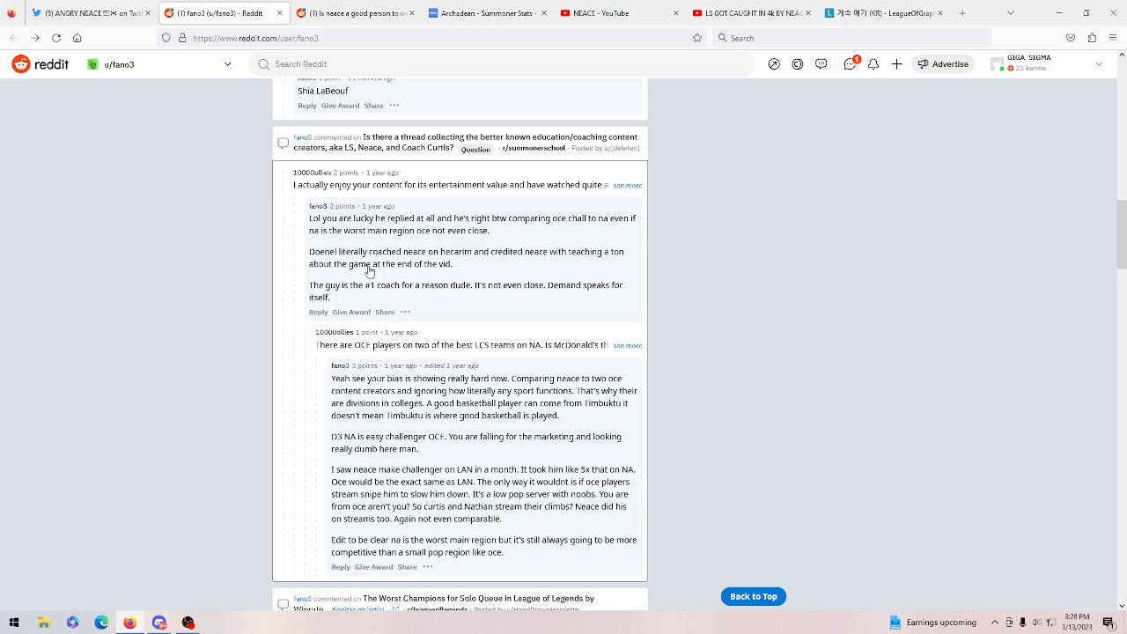
mouse_move(532, 254)
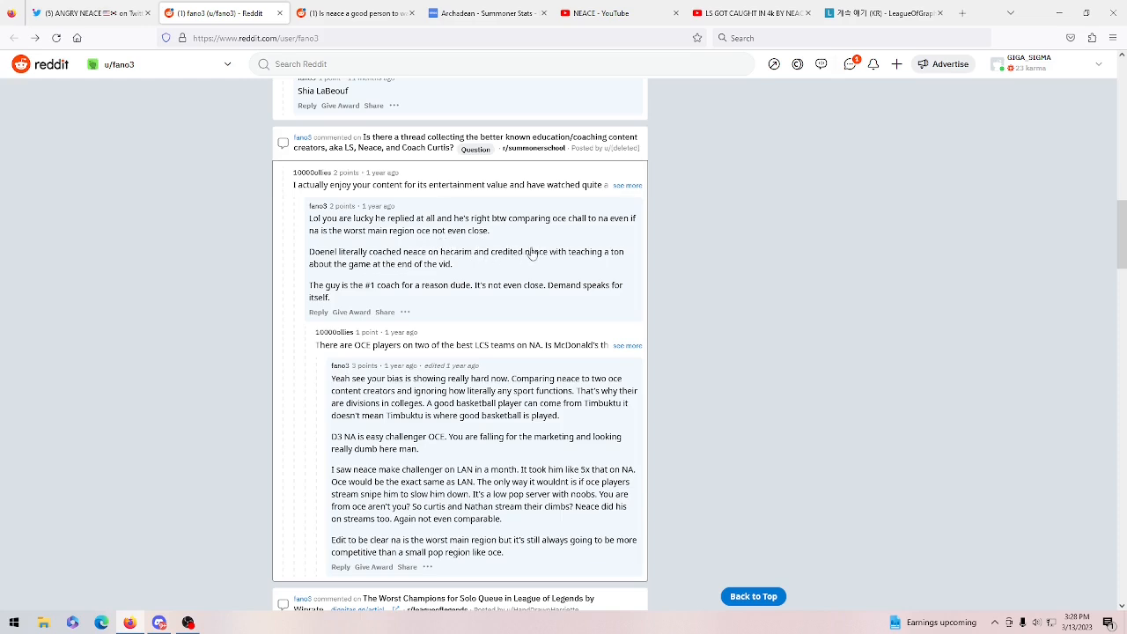
mouse_move(386, 296)
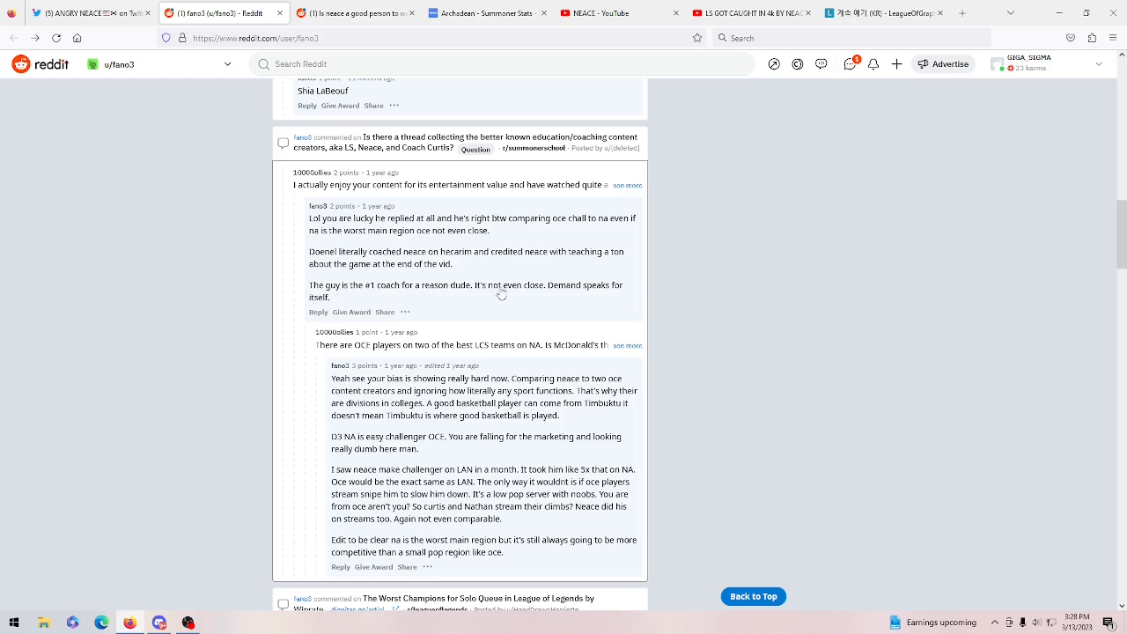
mouse_move(350, 306)
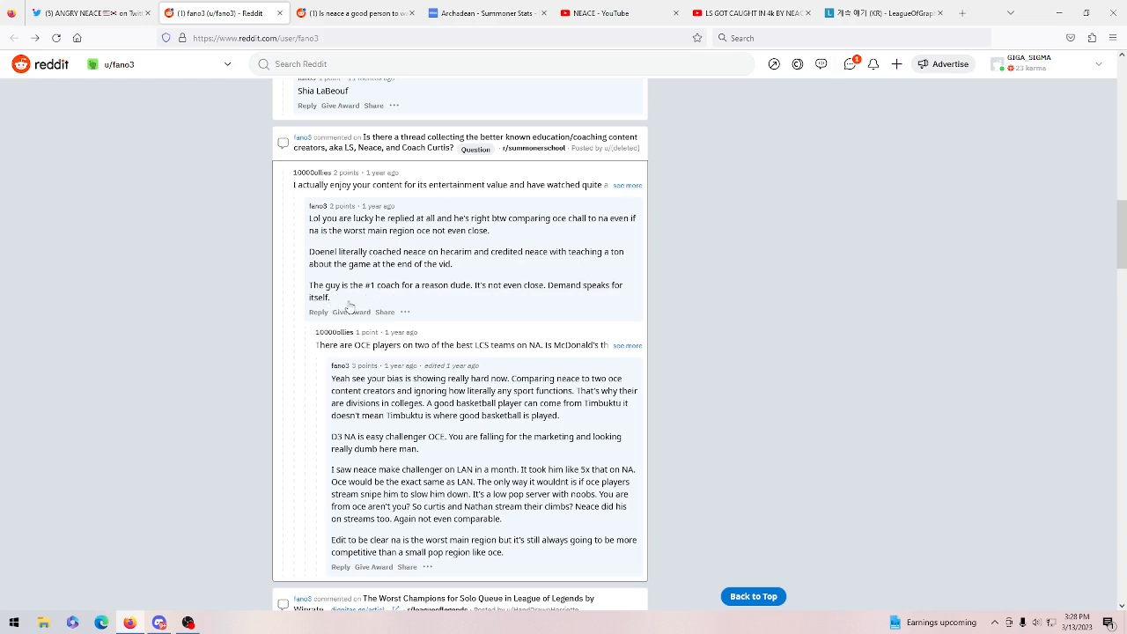
mouse_move(530, 236)
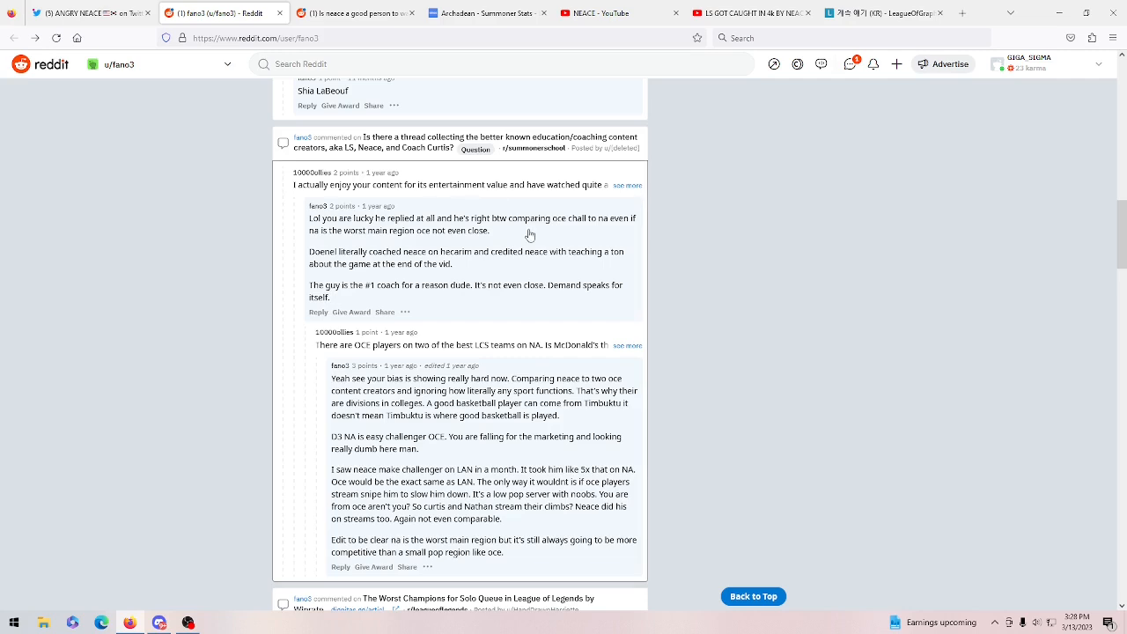
left_click(627, 185)
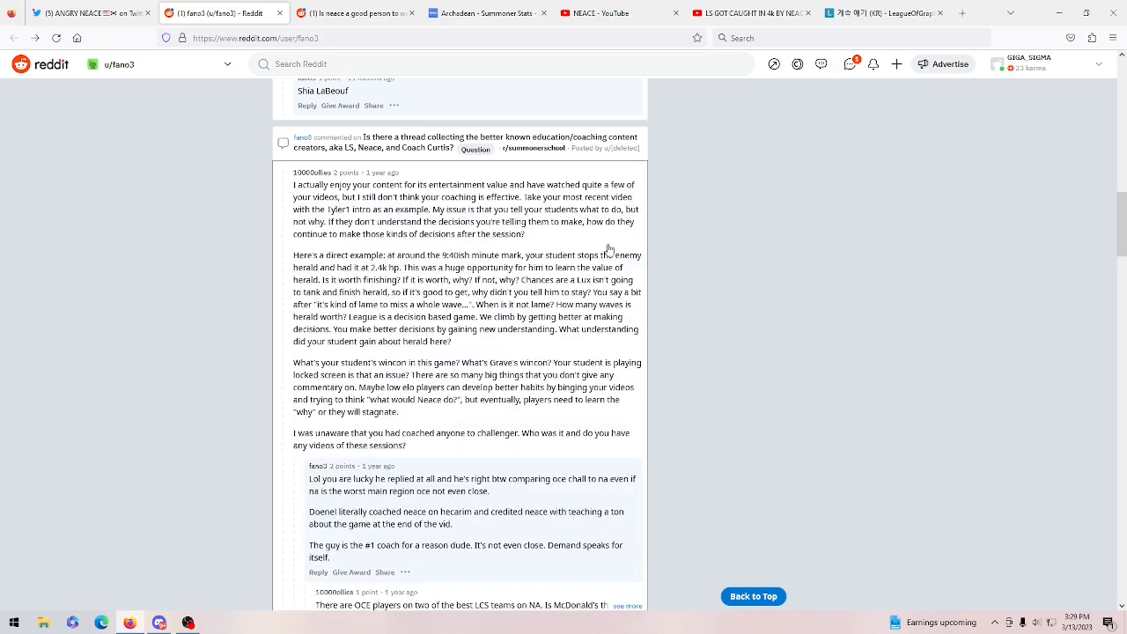
mouse_move(539, 316)
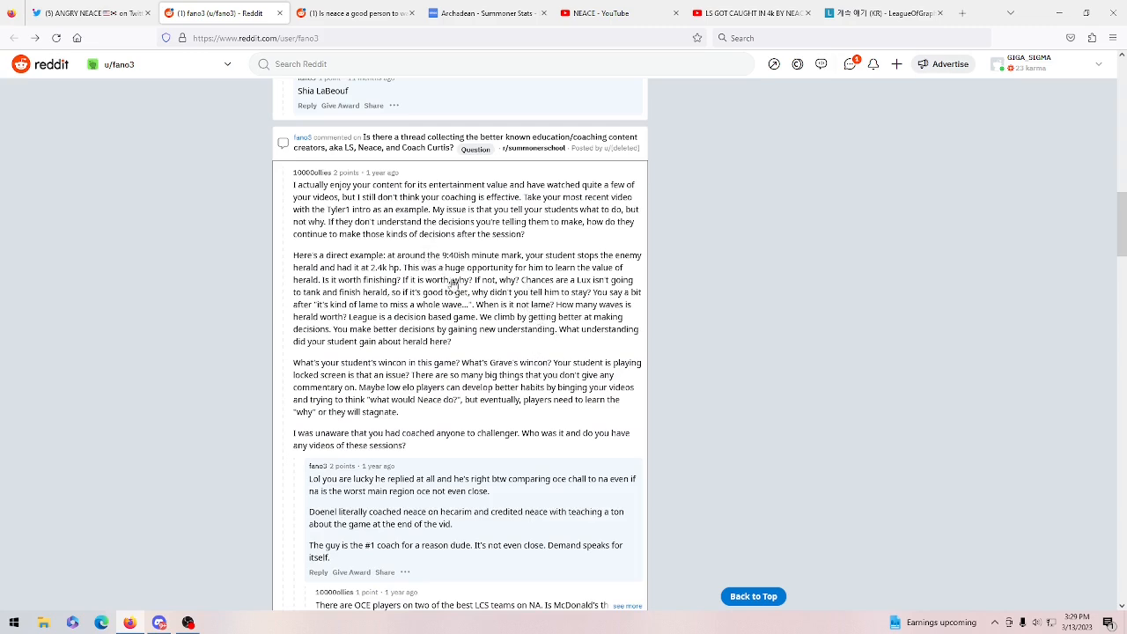
scroll("down", 3)
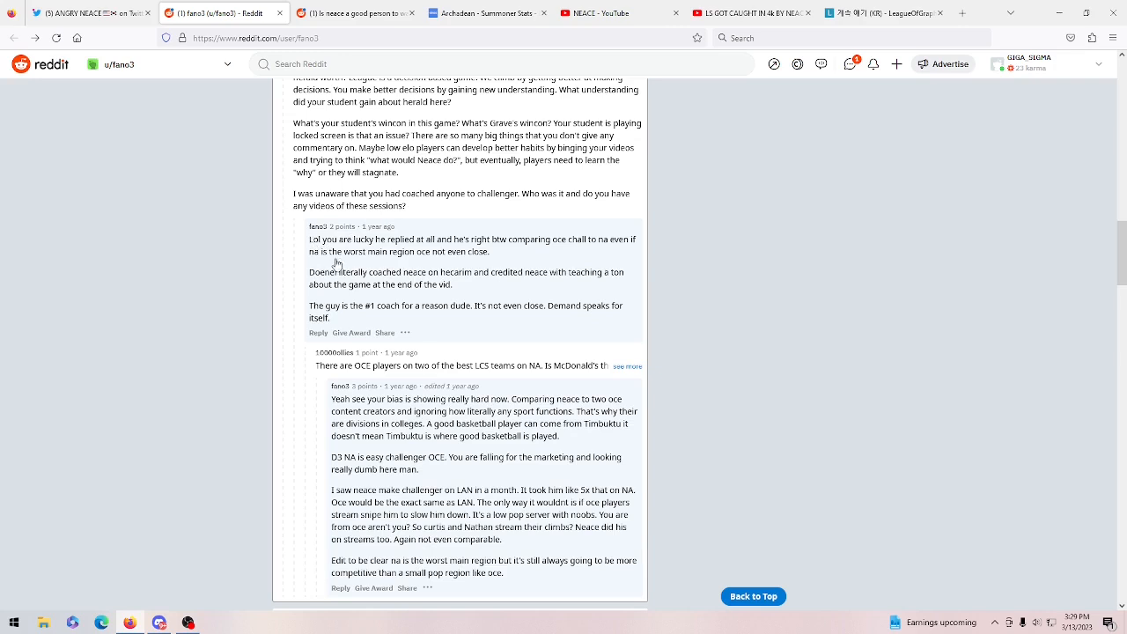
mouse_move(418, 250)
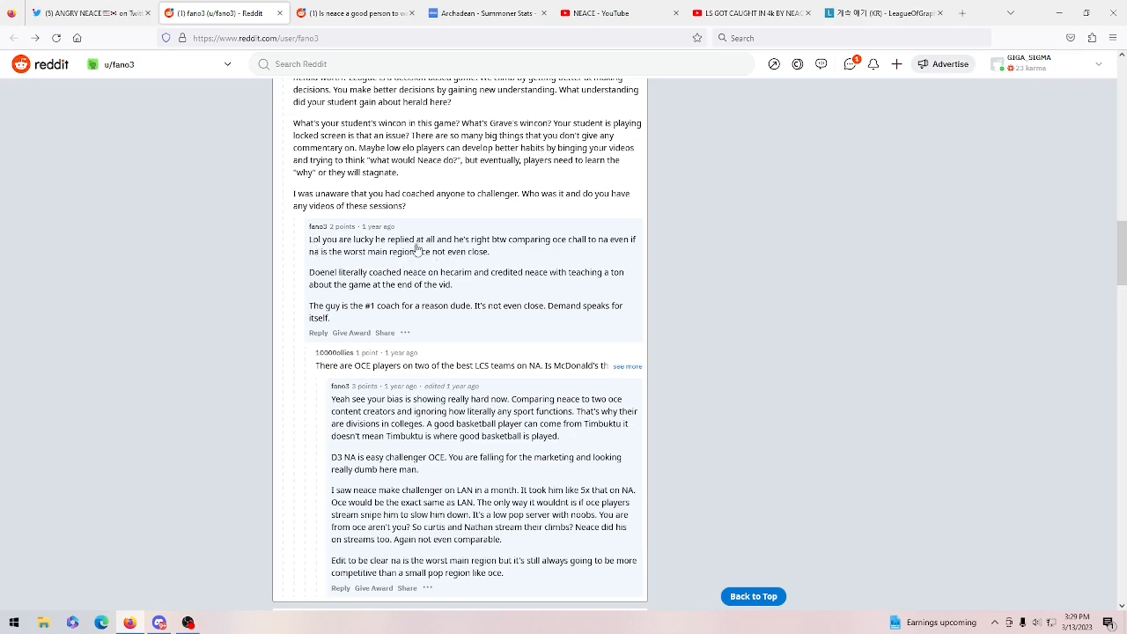
mouse_move(510, 295)
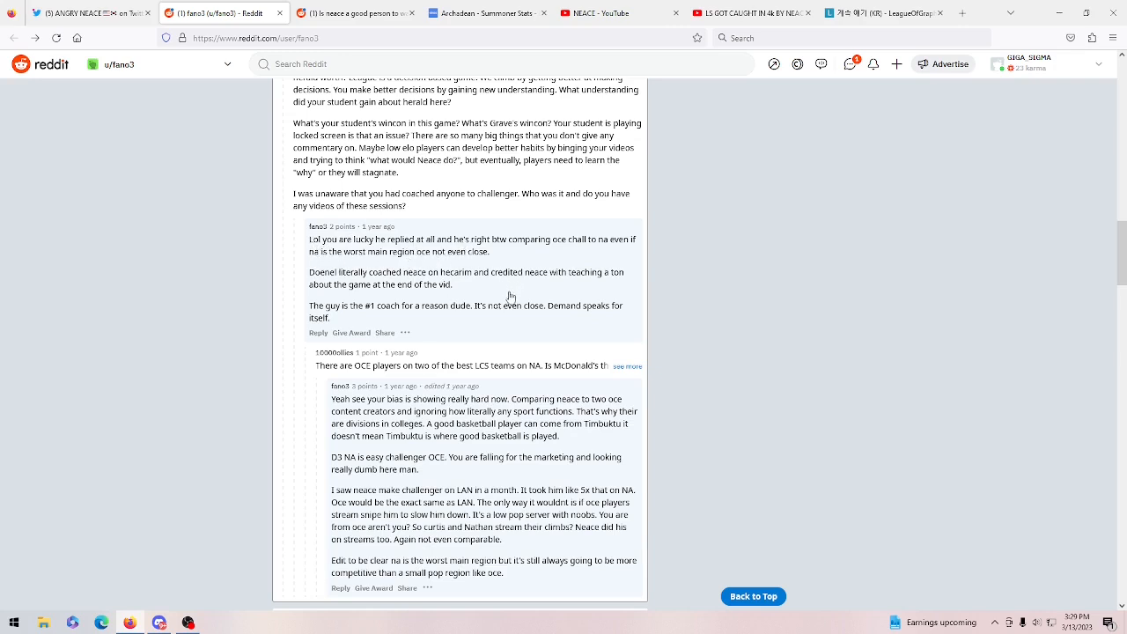
mouse_move(514, 304)
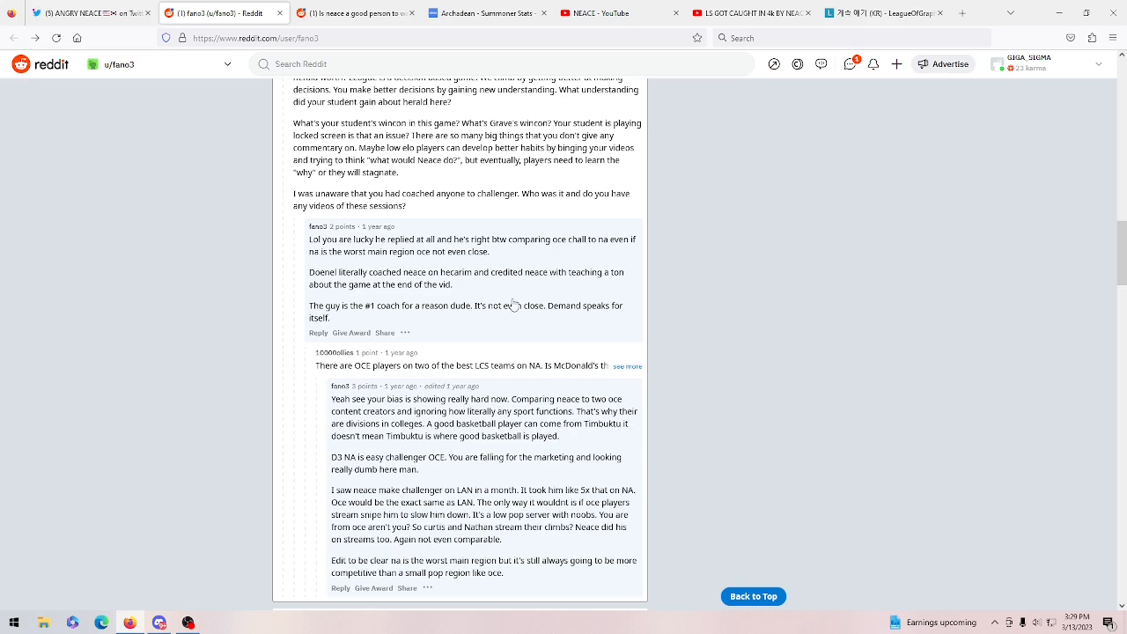
mouse_move(446, 449)
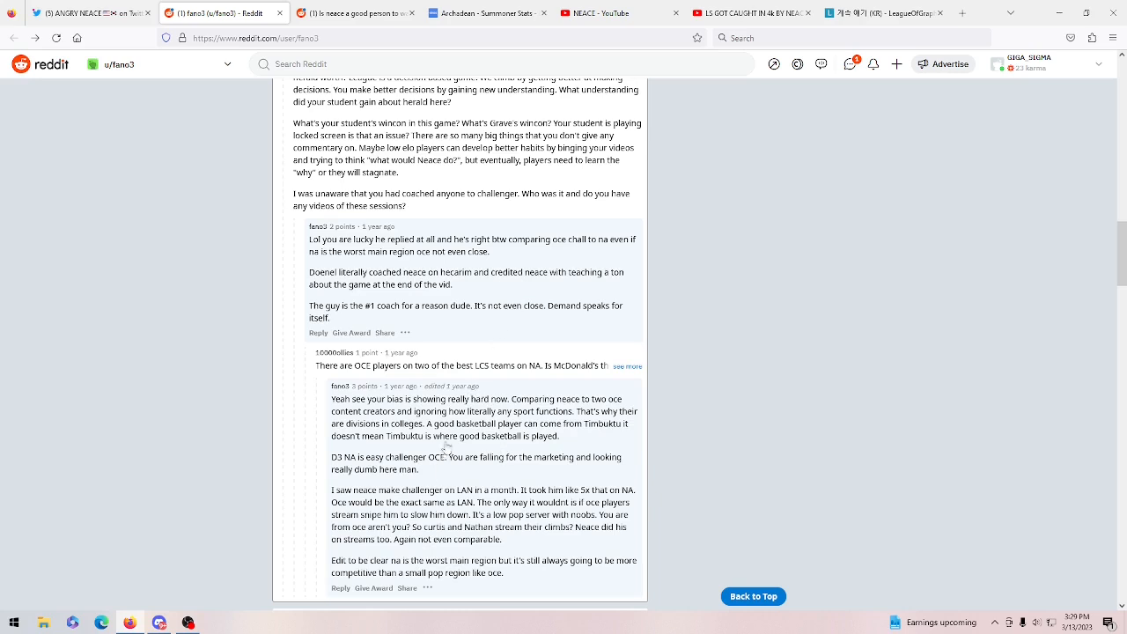
mouse_move(472, 413)
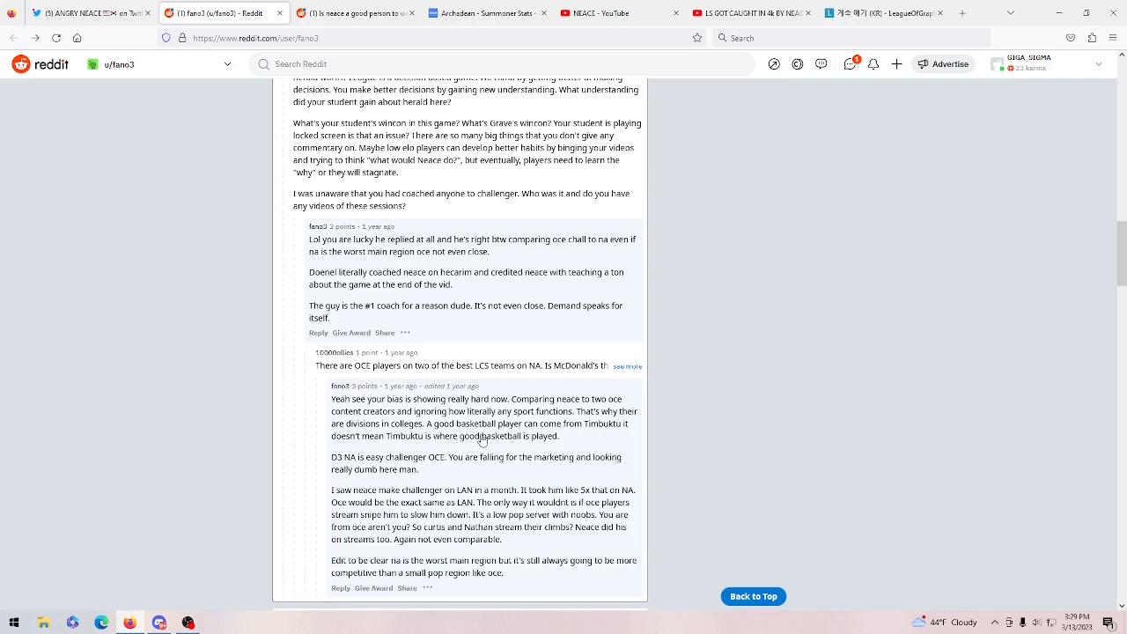
mouse_move(449, 497)
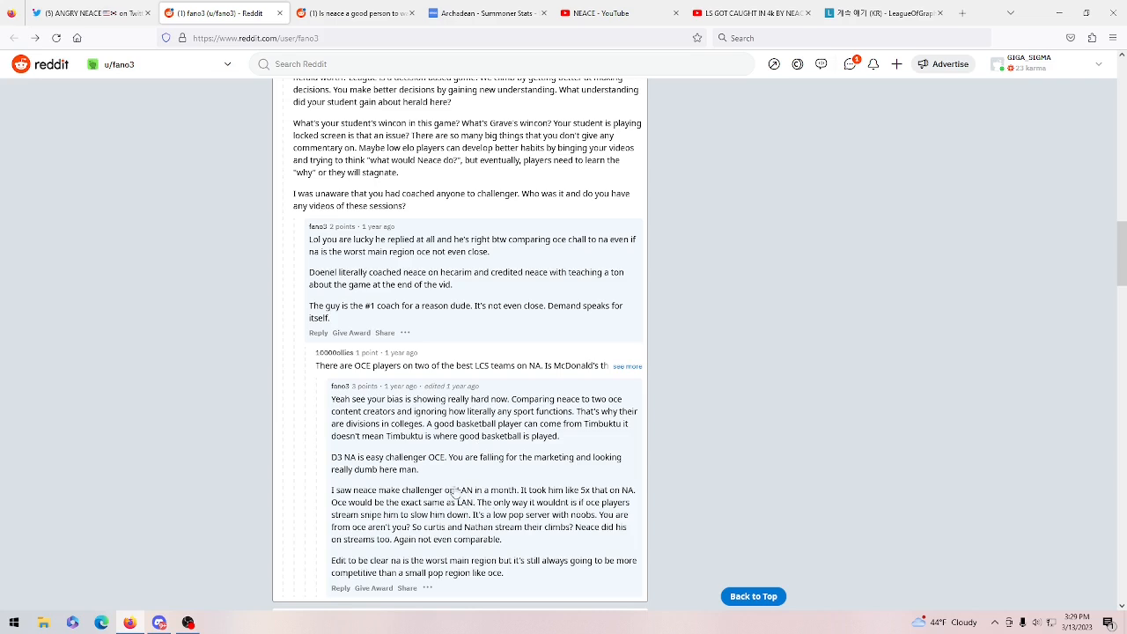
mouse_move(347, 489)
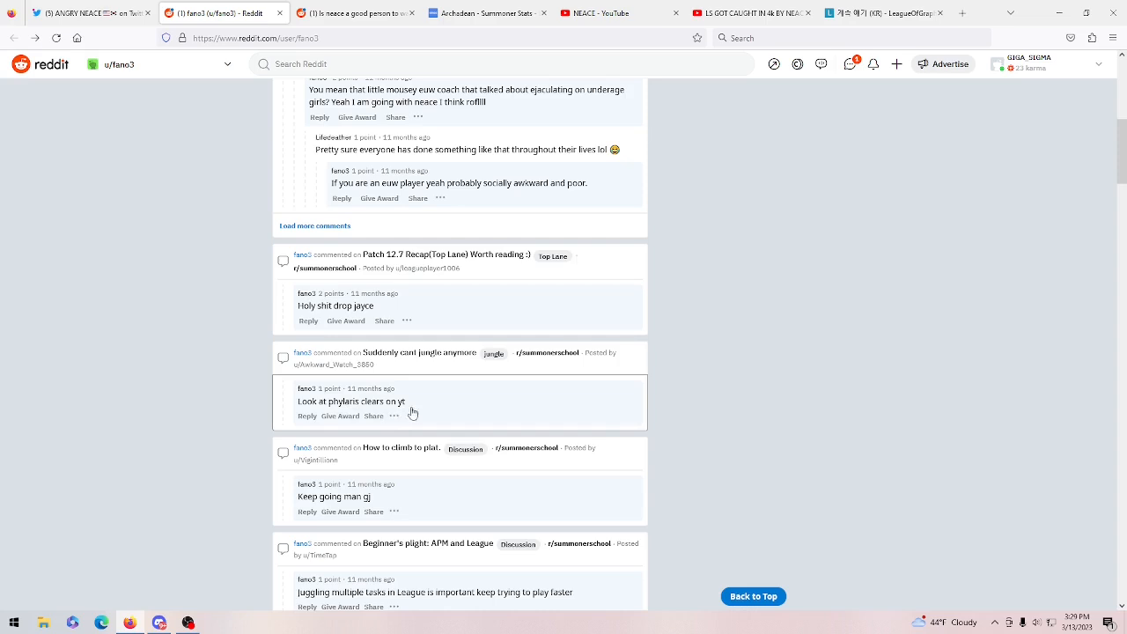
mouse_move(416, 404)
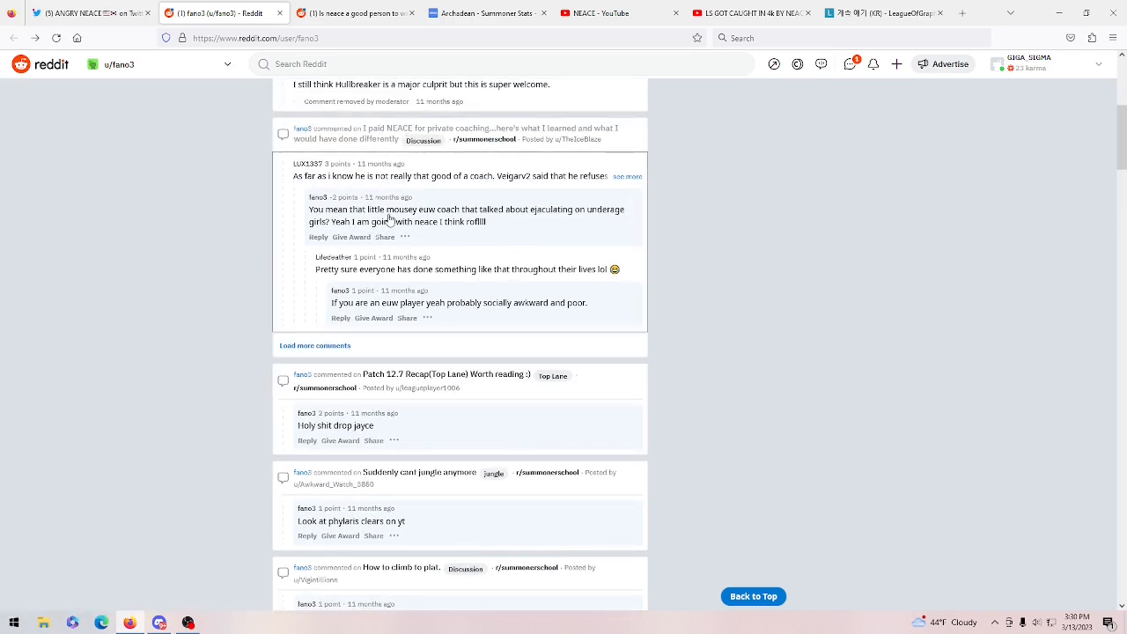
mouse_move(387, 197)
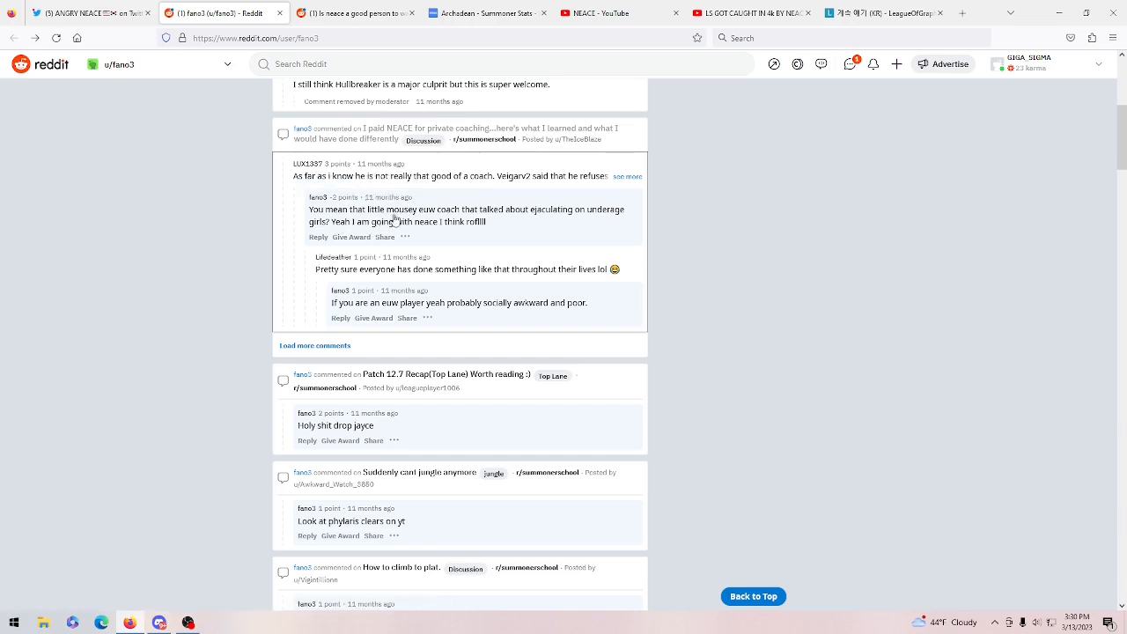
mouse_move(419, 227)
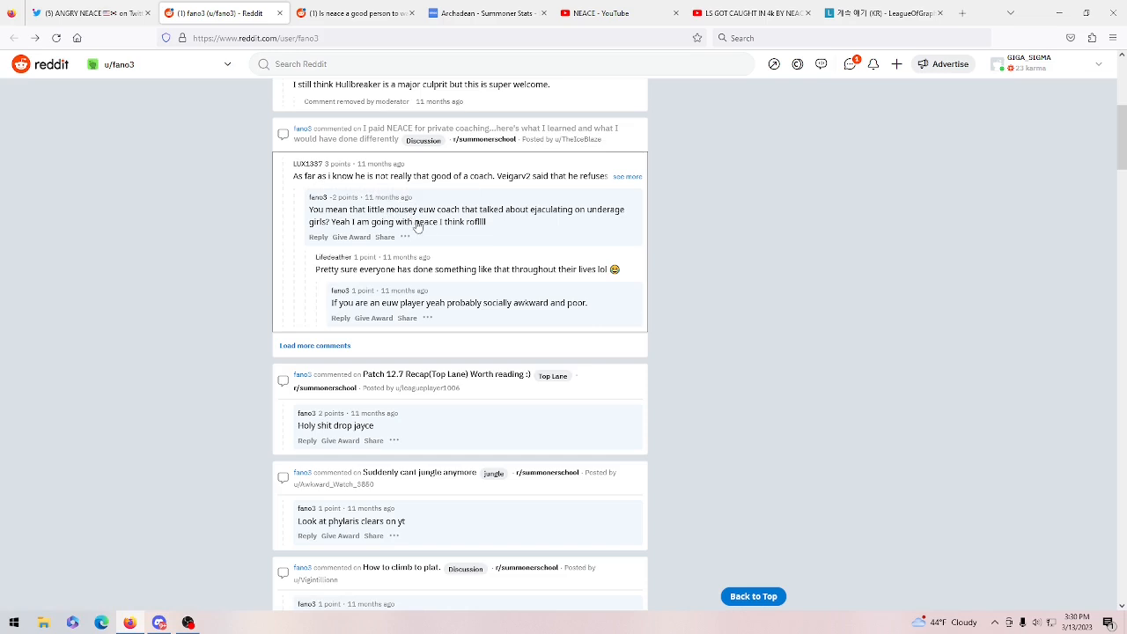
mouse_move(458, 197)
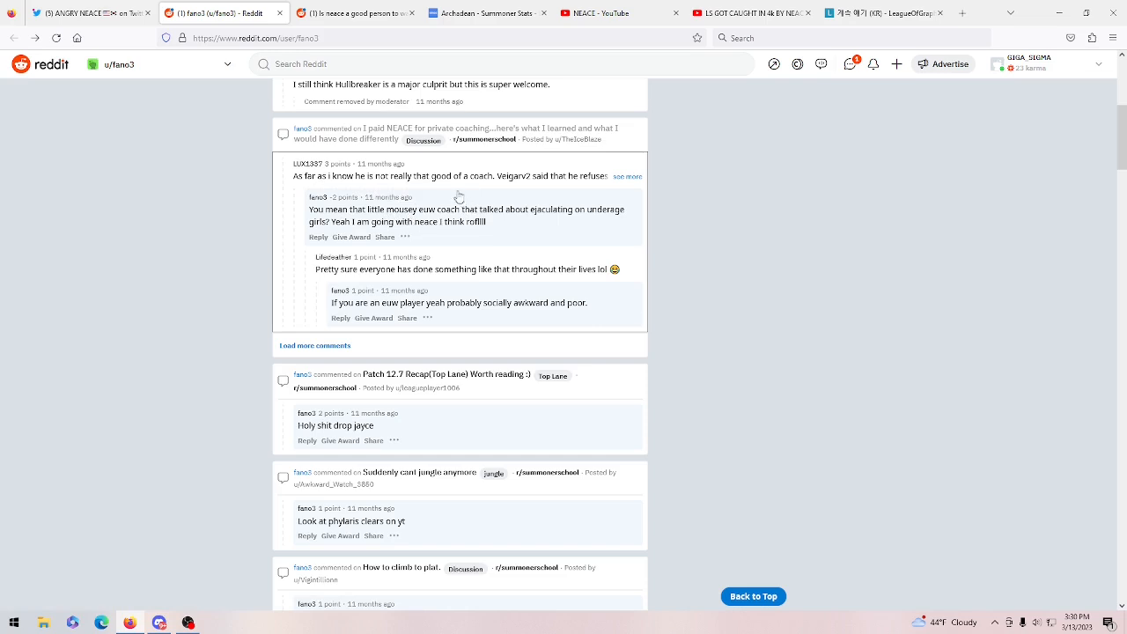
mouse_move(493, 185)
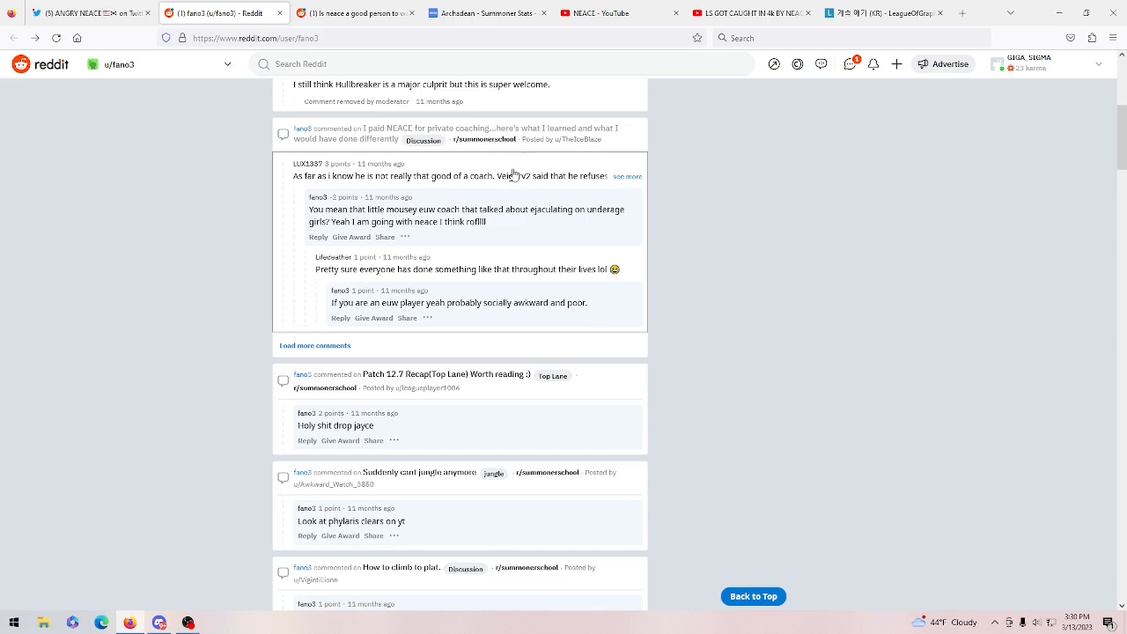
mouse_move(509, 239)
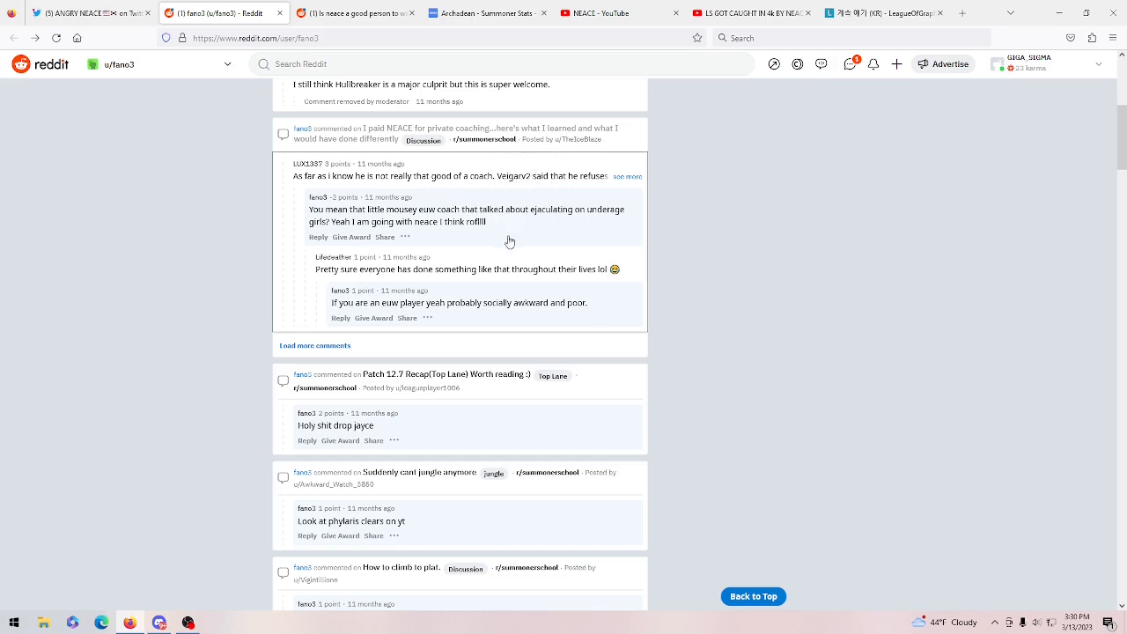
mouse_move(429, 188)
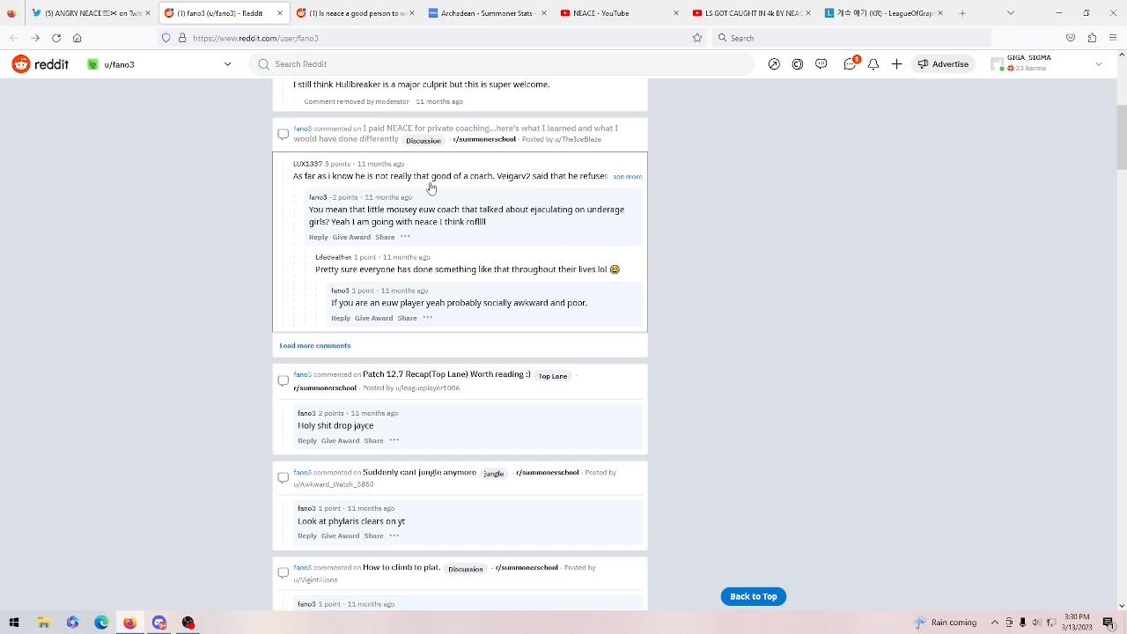
mouse_move(298, 225)
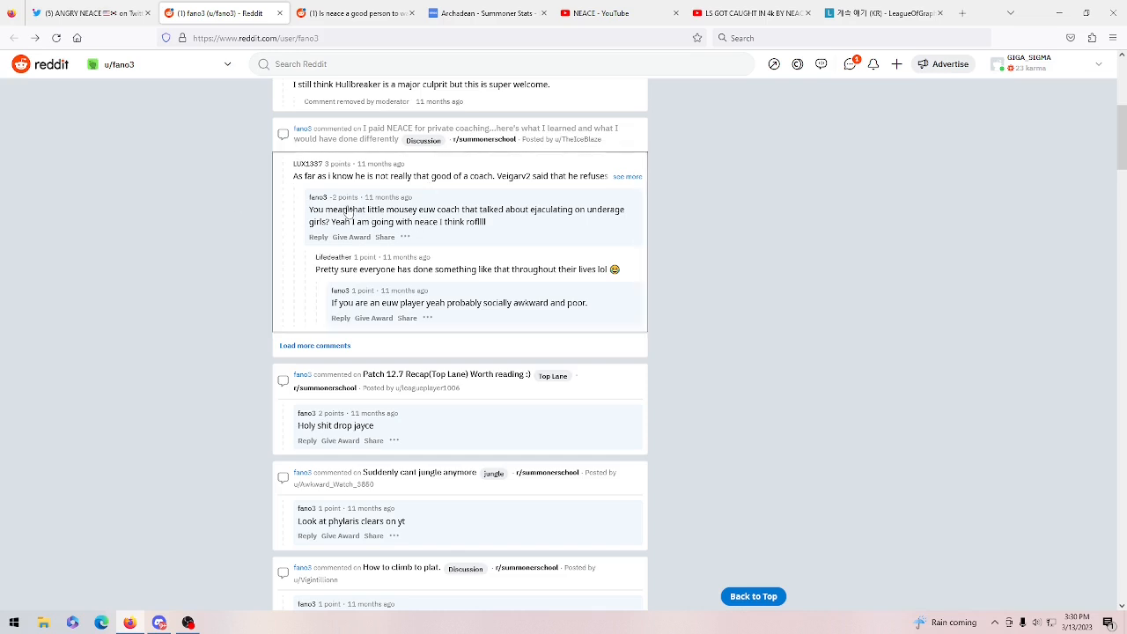
mouse_move(369, 257)
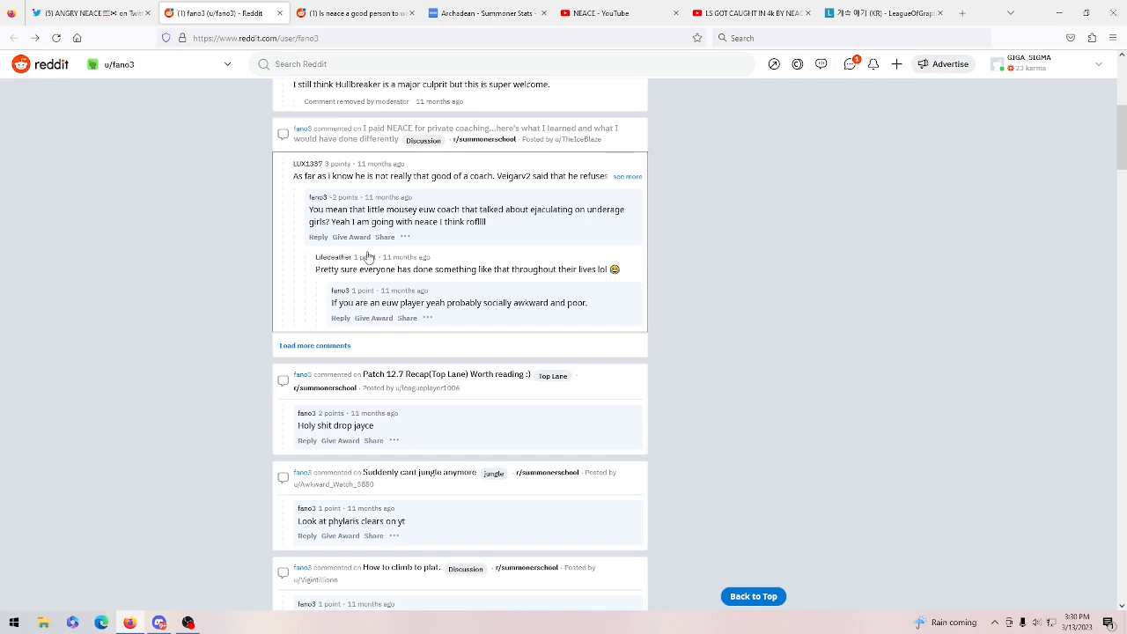
mouse_move(623, 272)
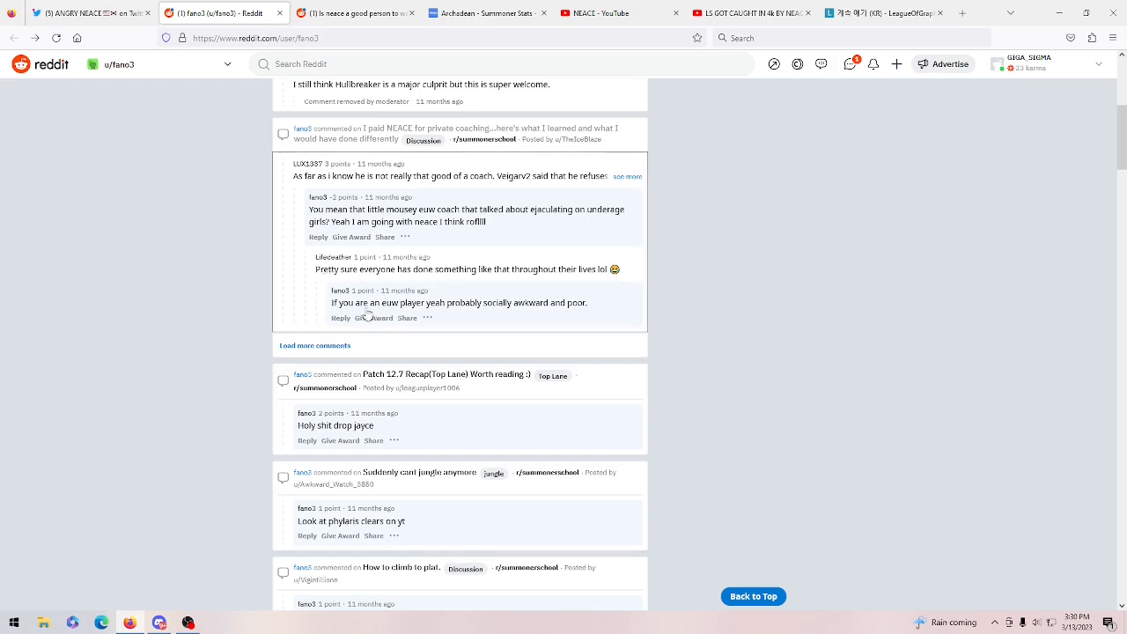
mouse_move(489, 310)
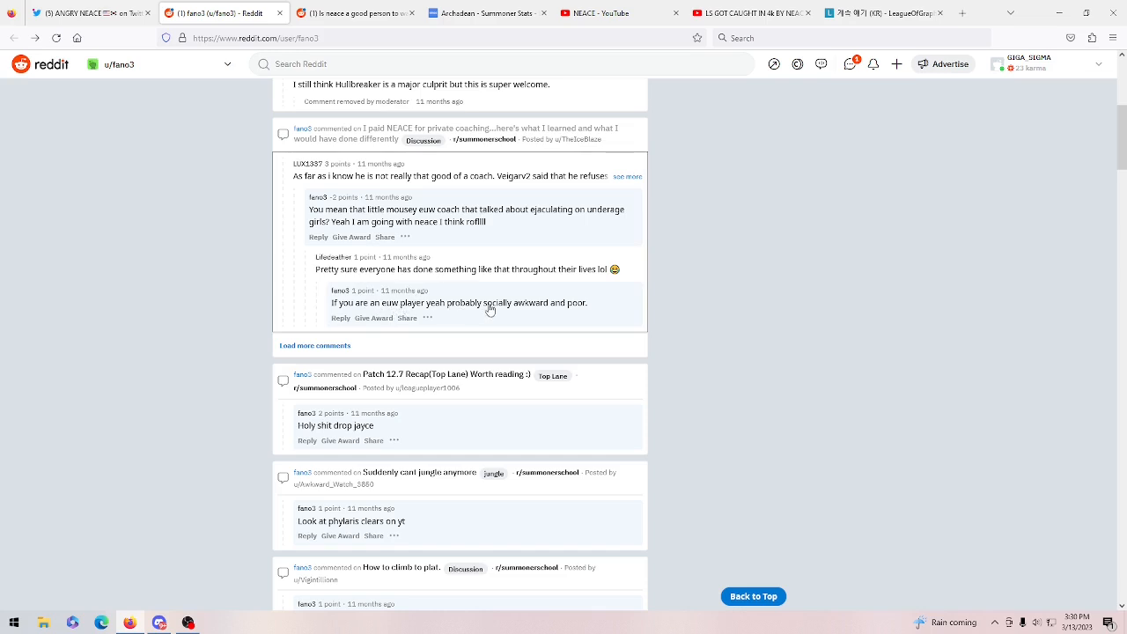
mouse_move(604, 334)
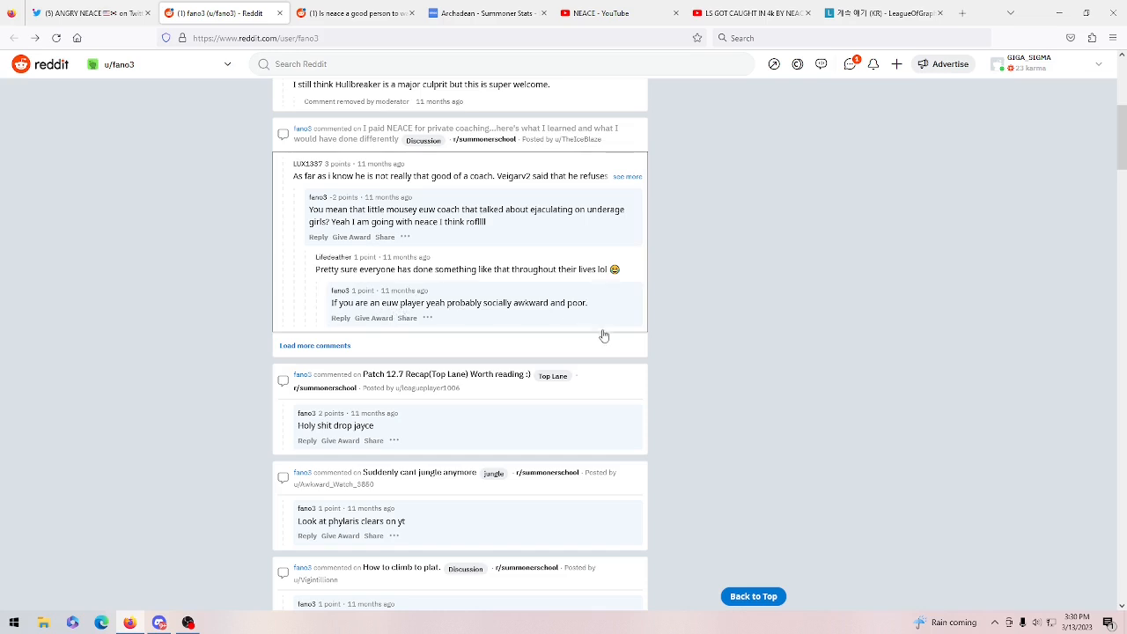
mouse_move(591, 320)
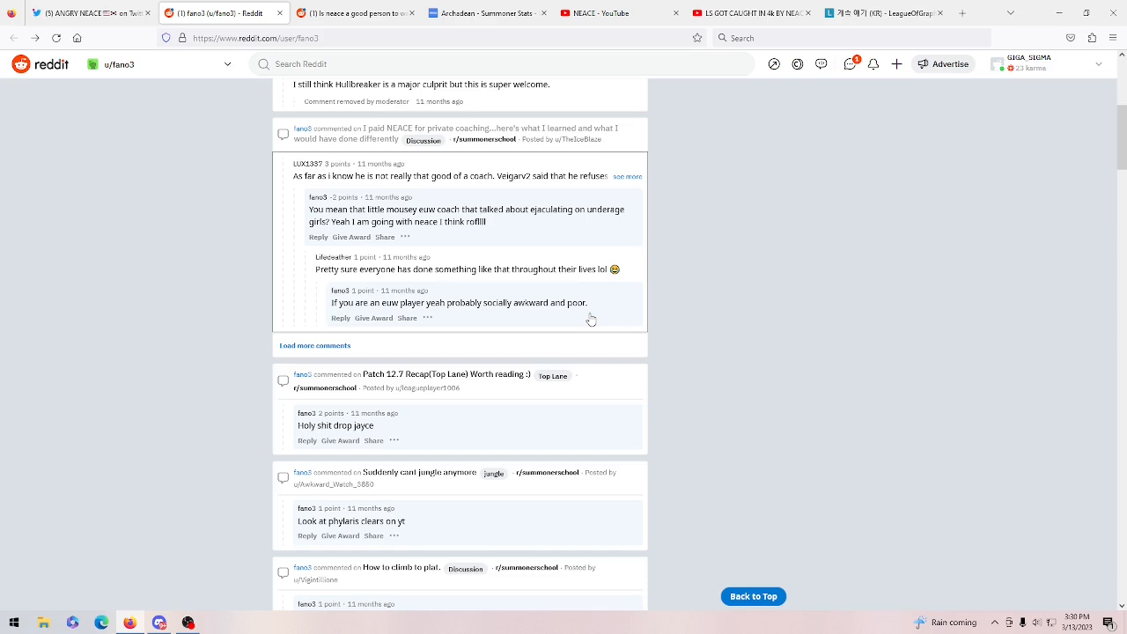
mouse_move(423, 313)
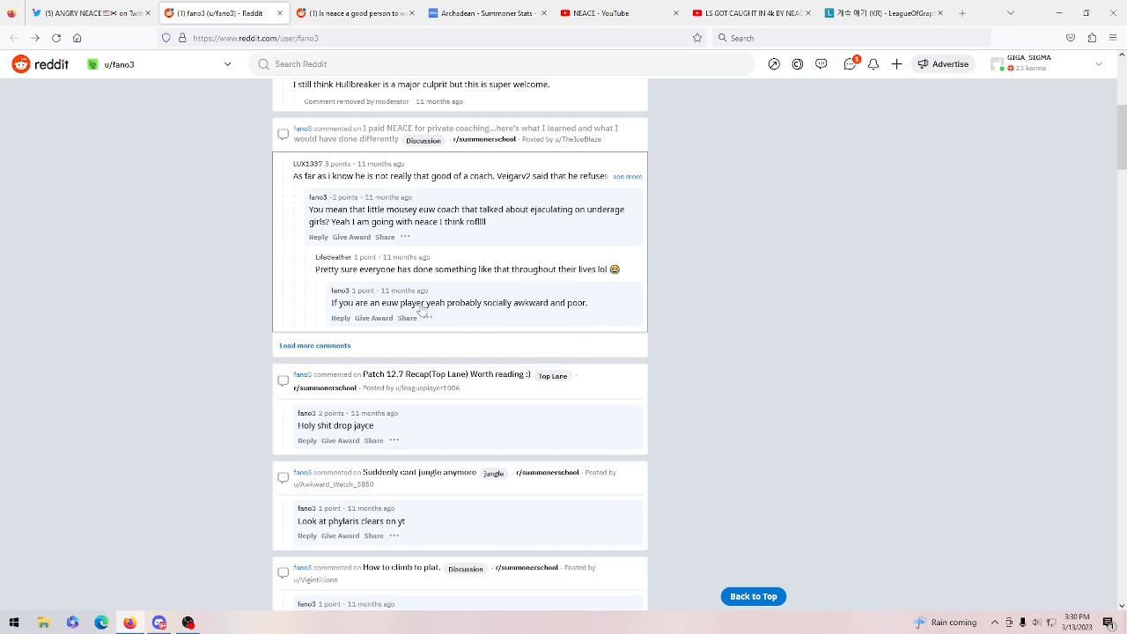
mouse_move(556, 325)
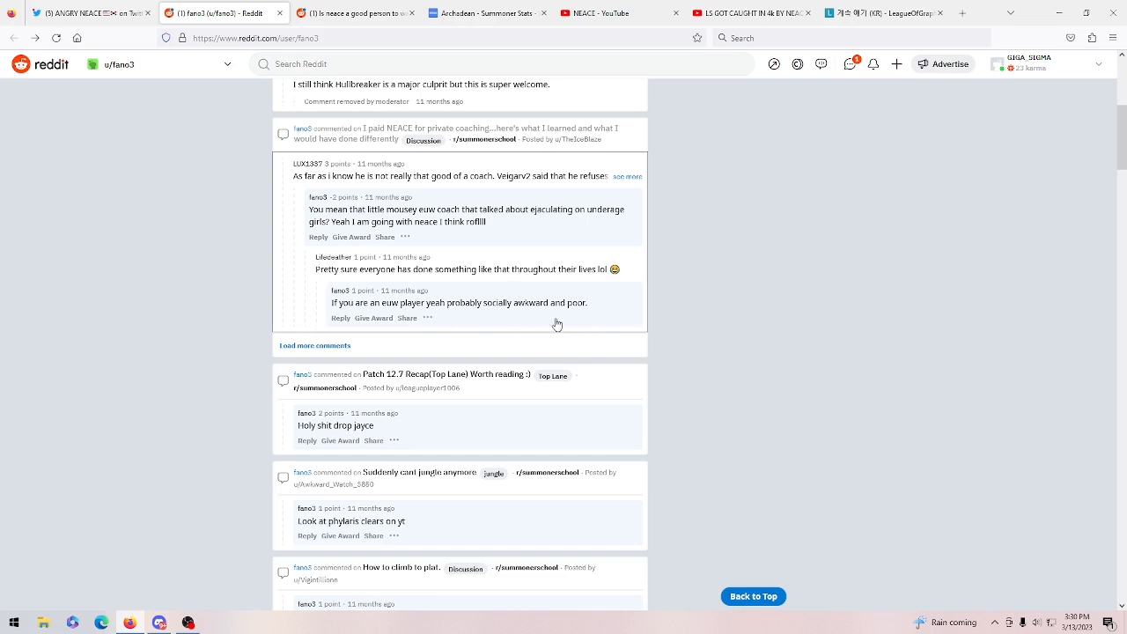
mouse_move(584, 317)
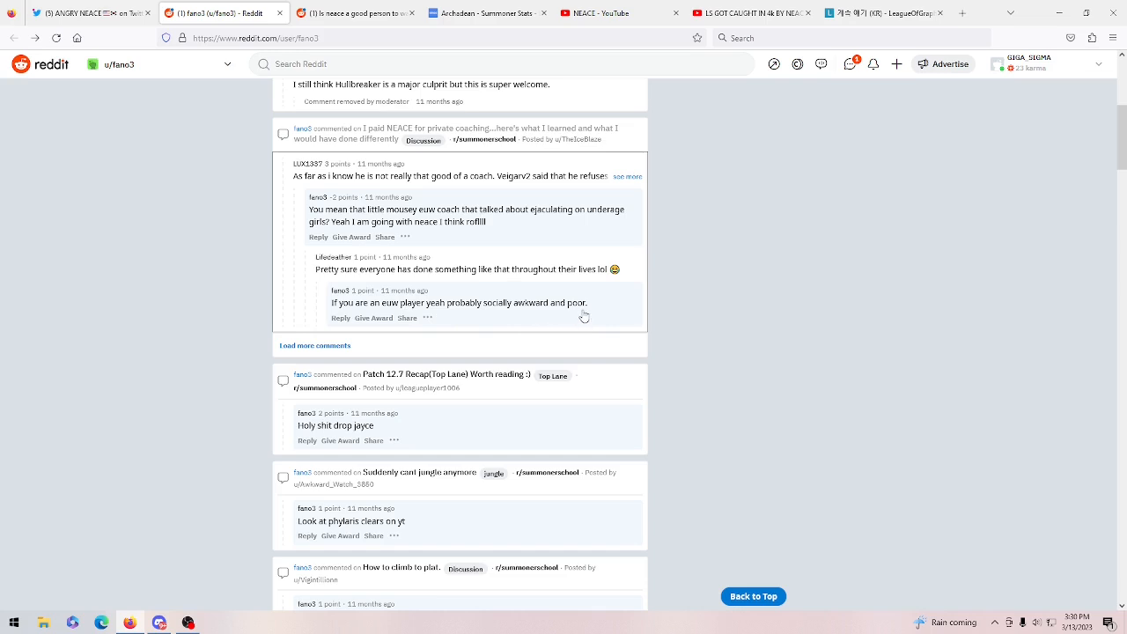
mouse_move(592, 314)
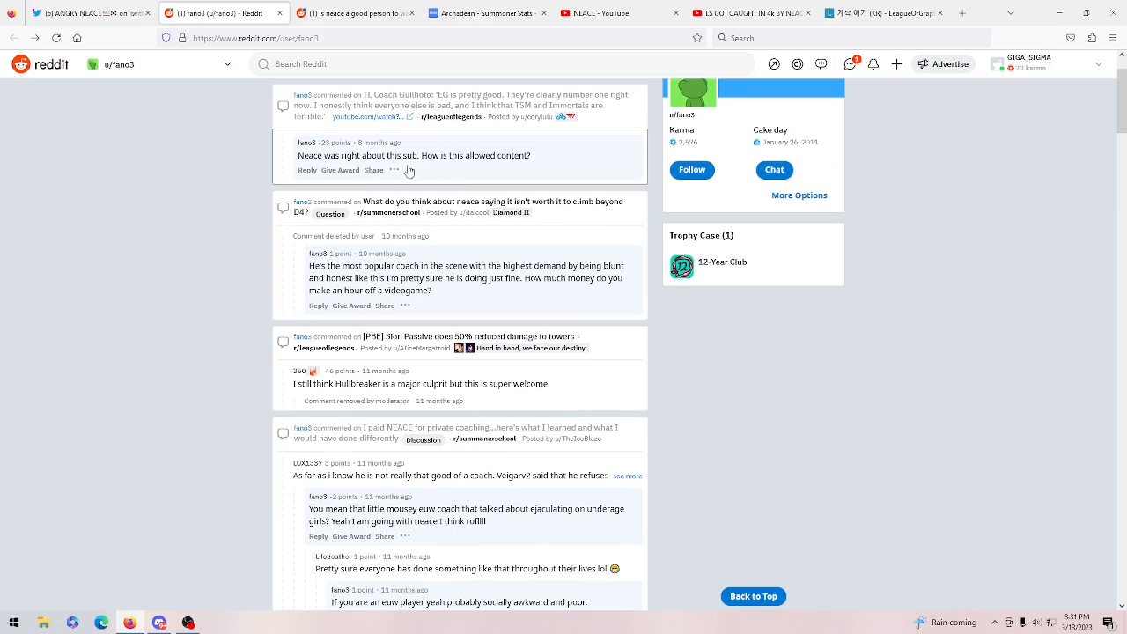
mouse_move(486, 173)
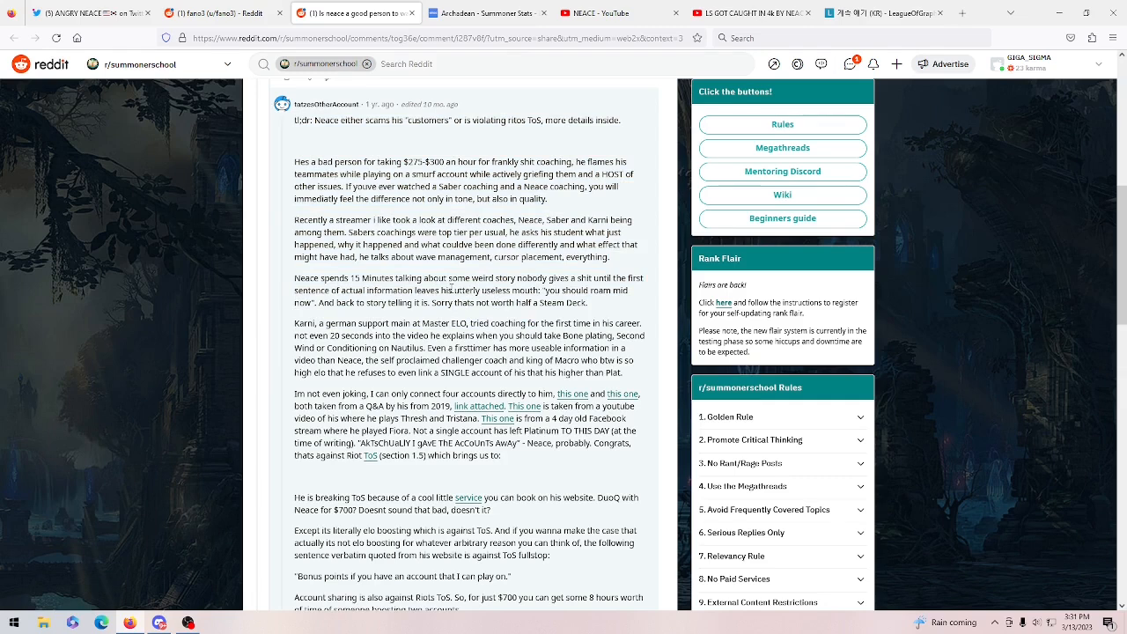
mouse_move(356, 494)
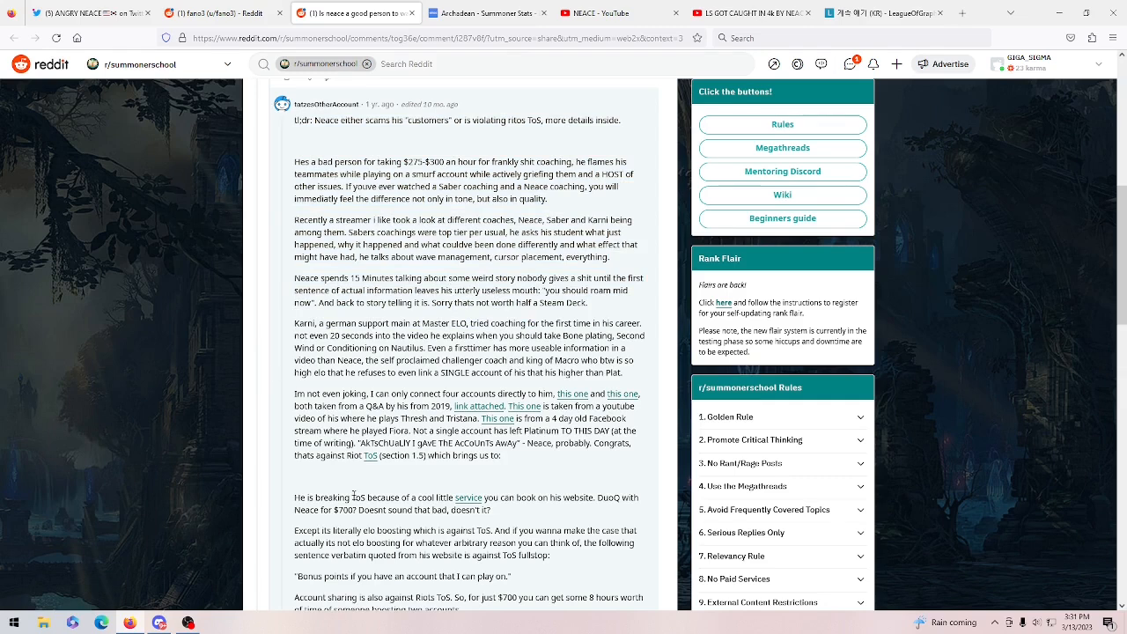
mouse_move(366, 415)
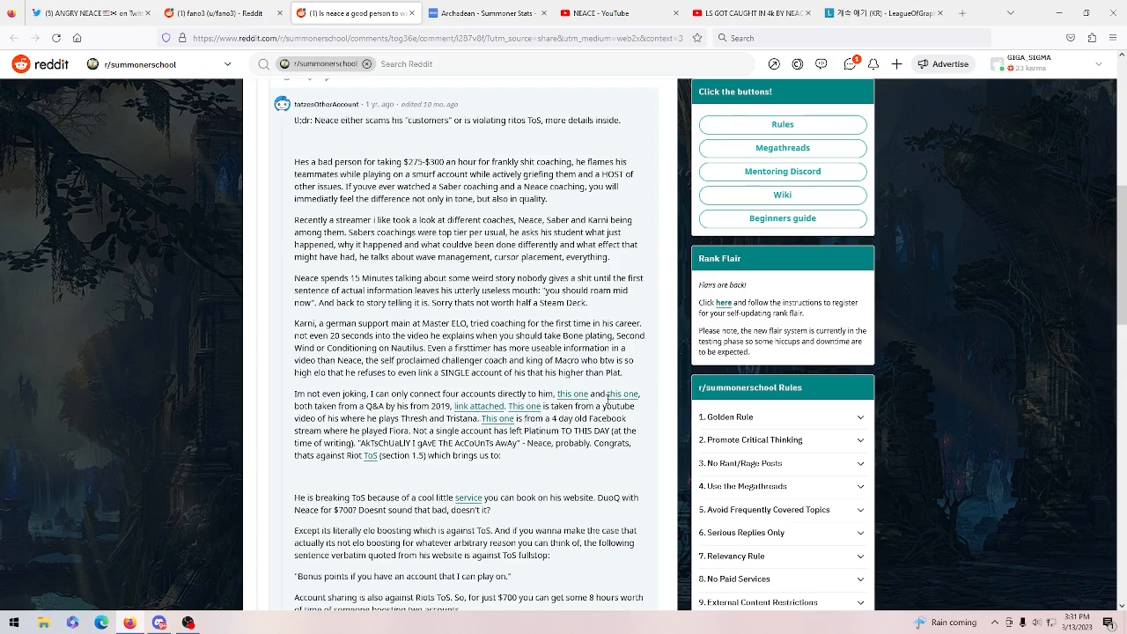
mouse_move(609, 399)
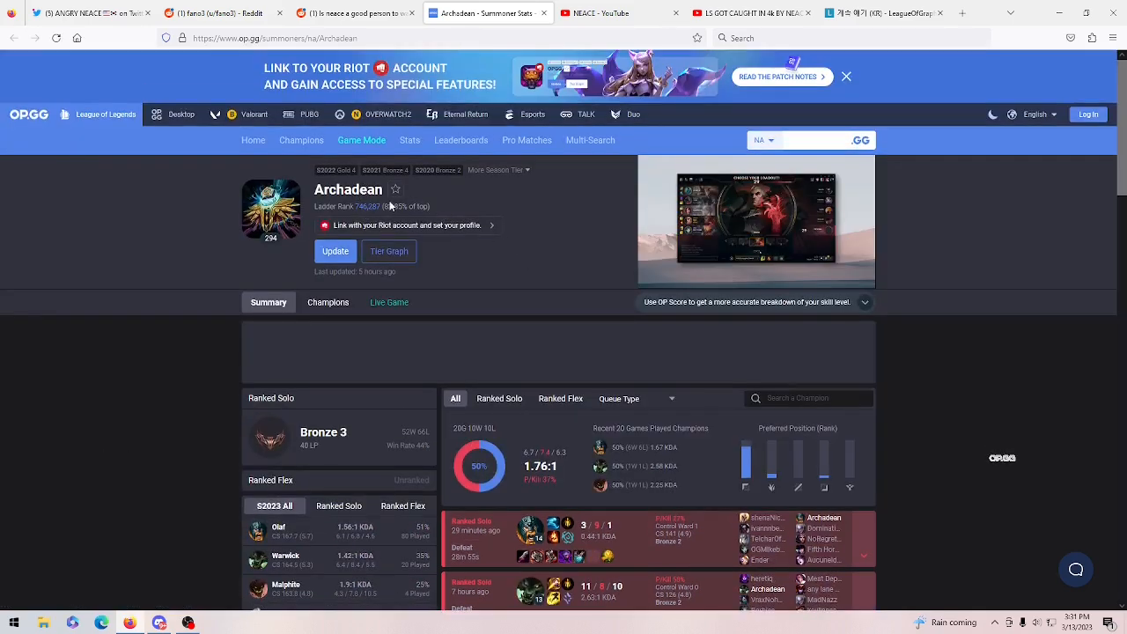
Scroll Archadean's OP.GG summoner profile to the Bronze 3 ranked solo stats.
scroll("down", 3)
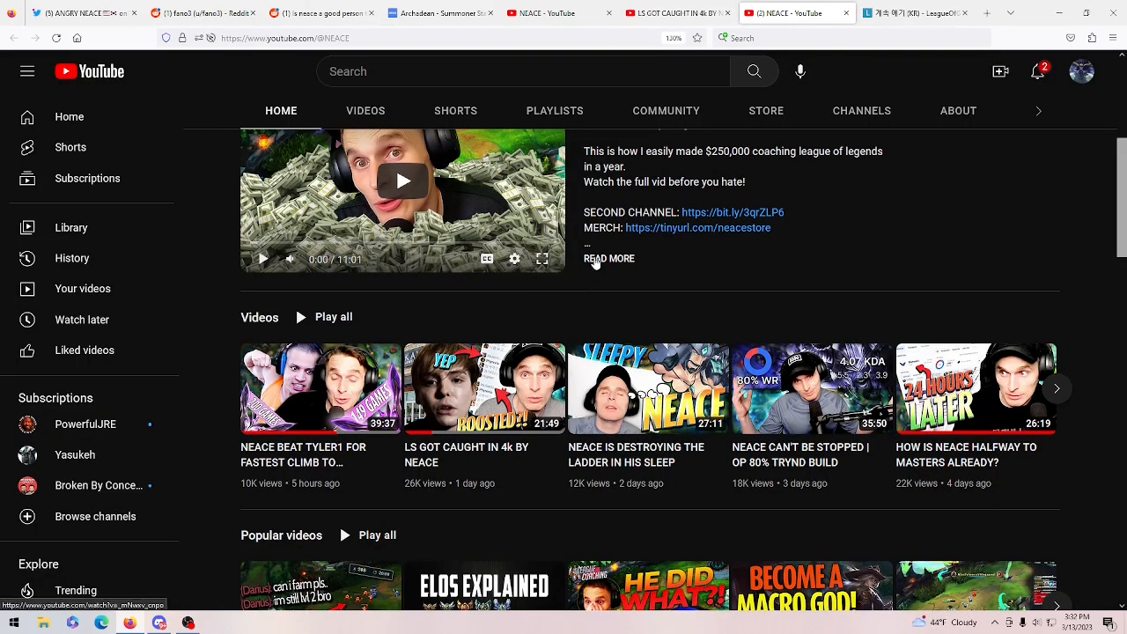
mouse_move(449, 468)
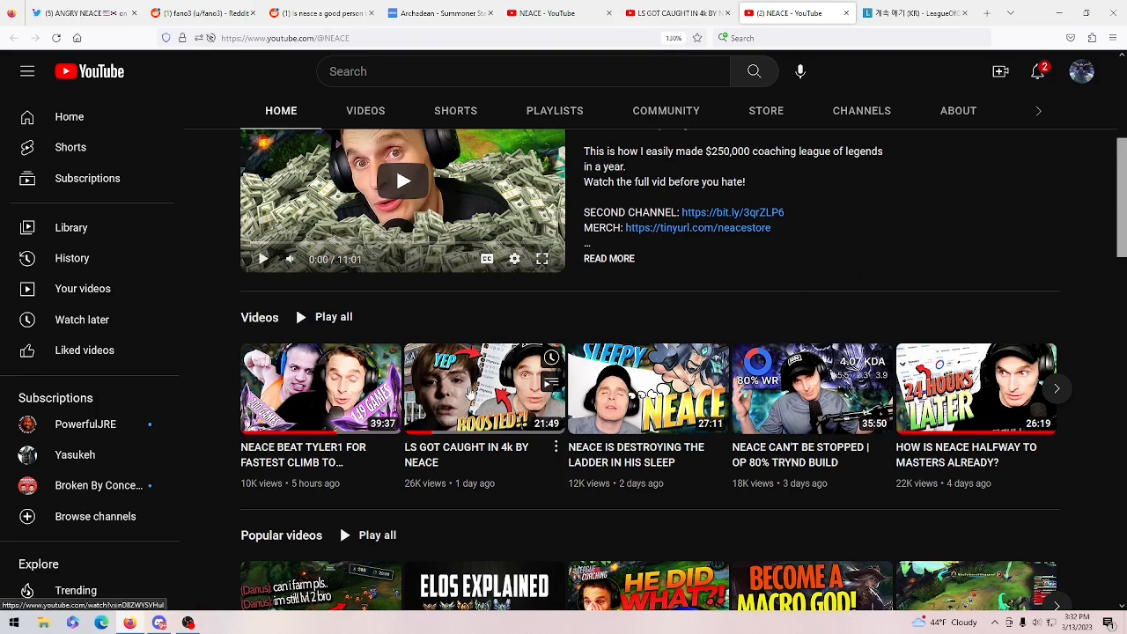
mouse_move(484, 388)
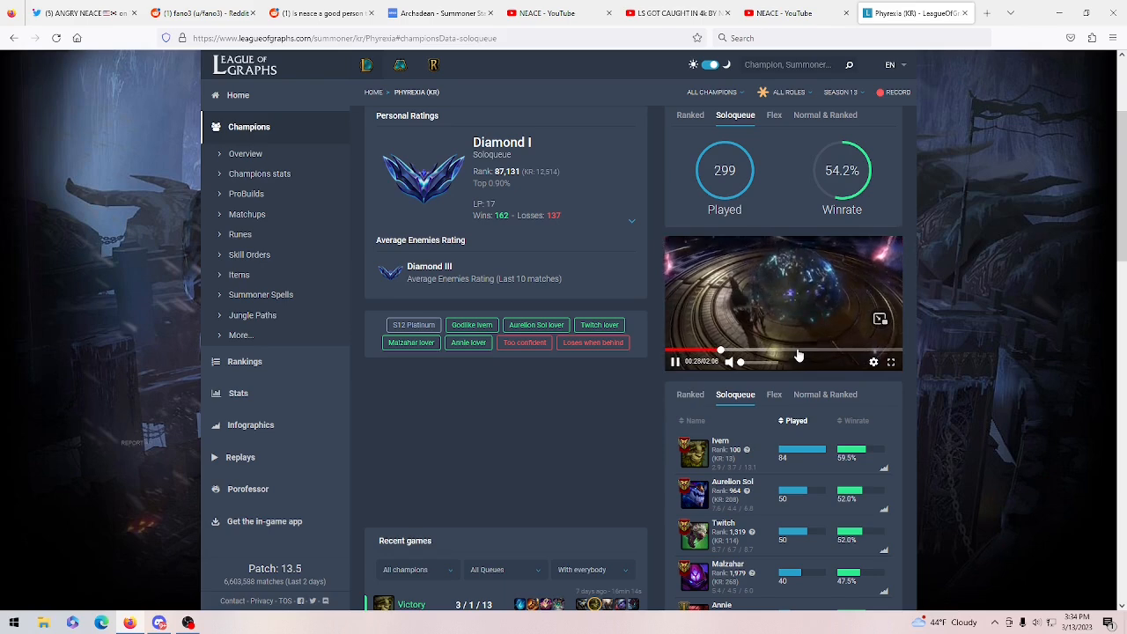
Scroll Phyrexia's League of Graphs profile past the Diamond I rating to champion stats and recent games.
scroll("down", 3)
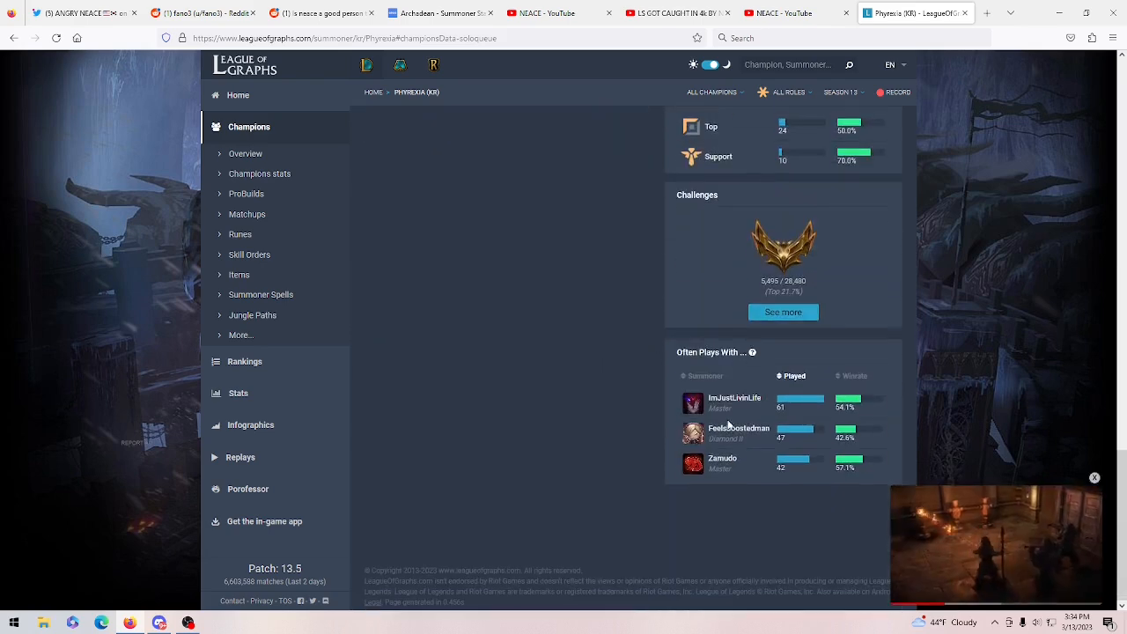
mouse_move(649, 428)
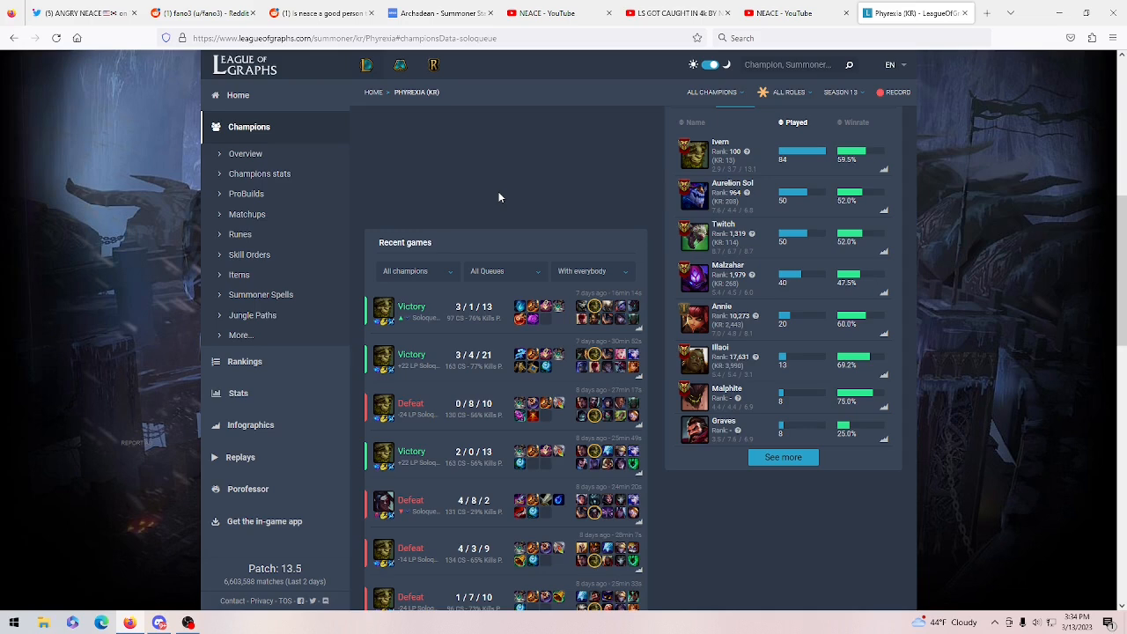
mouse_move(420, 211)
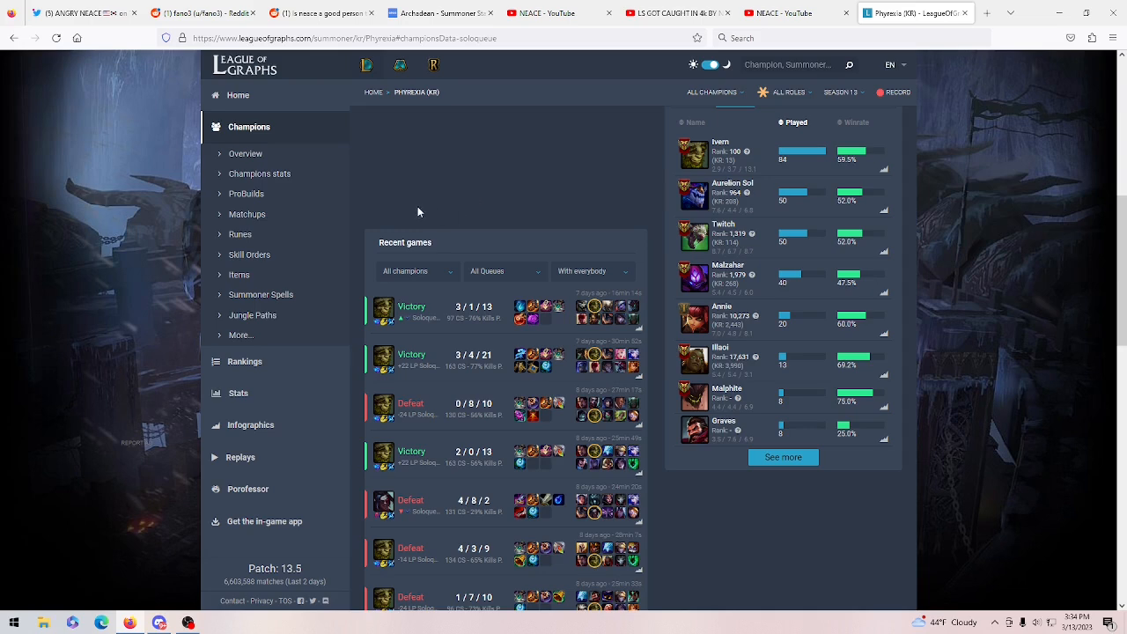
mouse_move(450, 234)
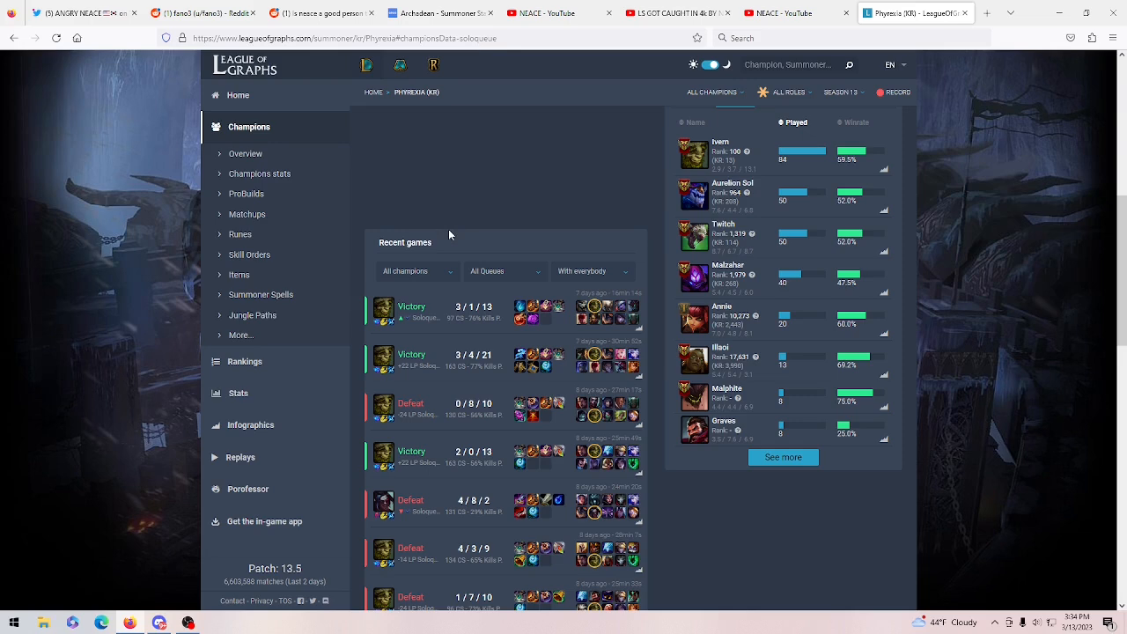
mouse_move(408, 208)
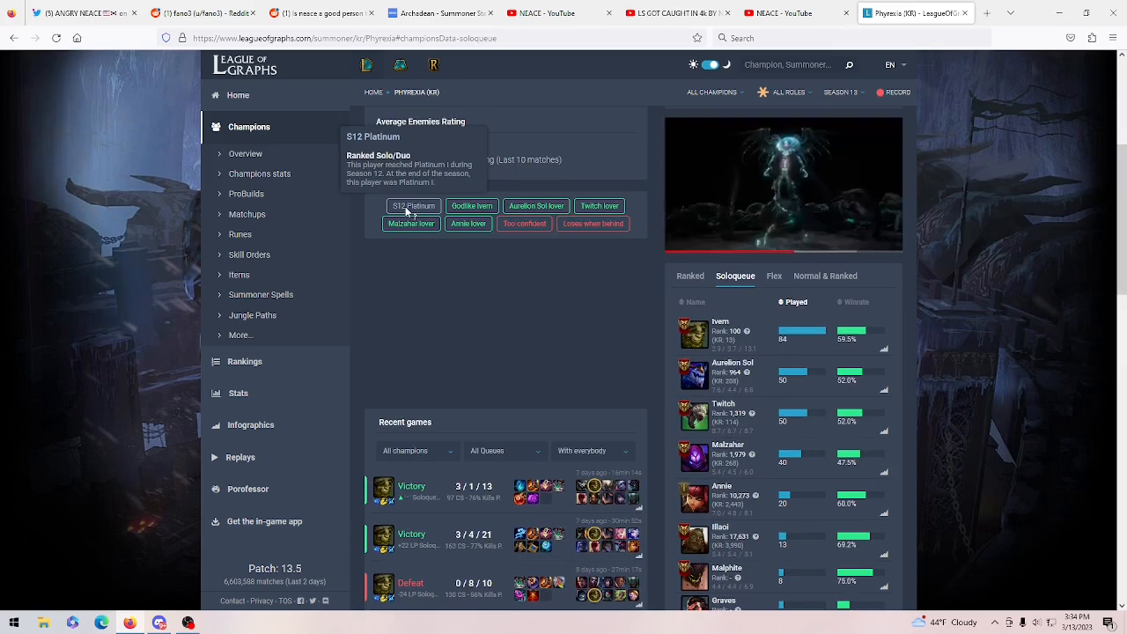
mouse_move(470, 356)
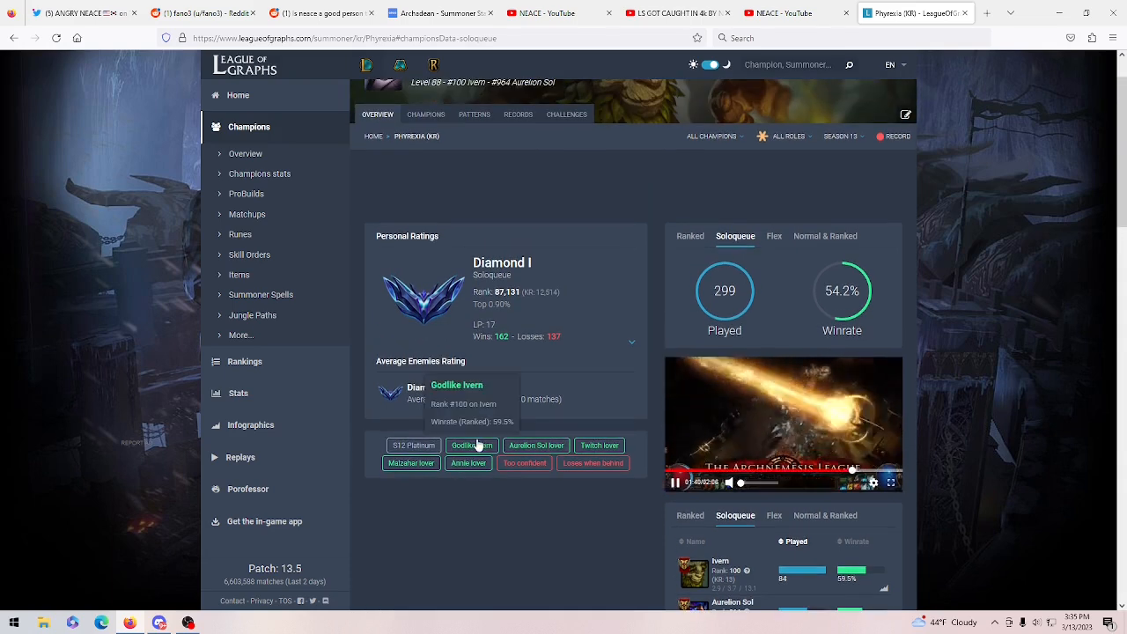
mouse_move(479, 497)
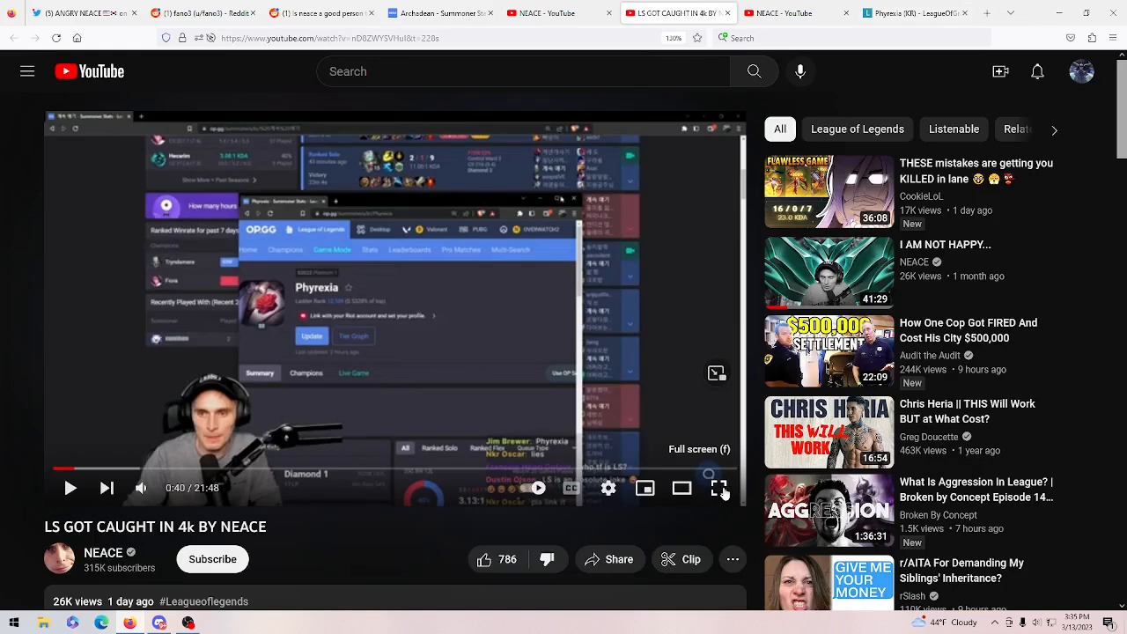
mouse_move(130, 542)
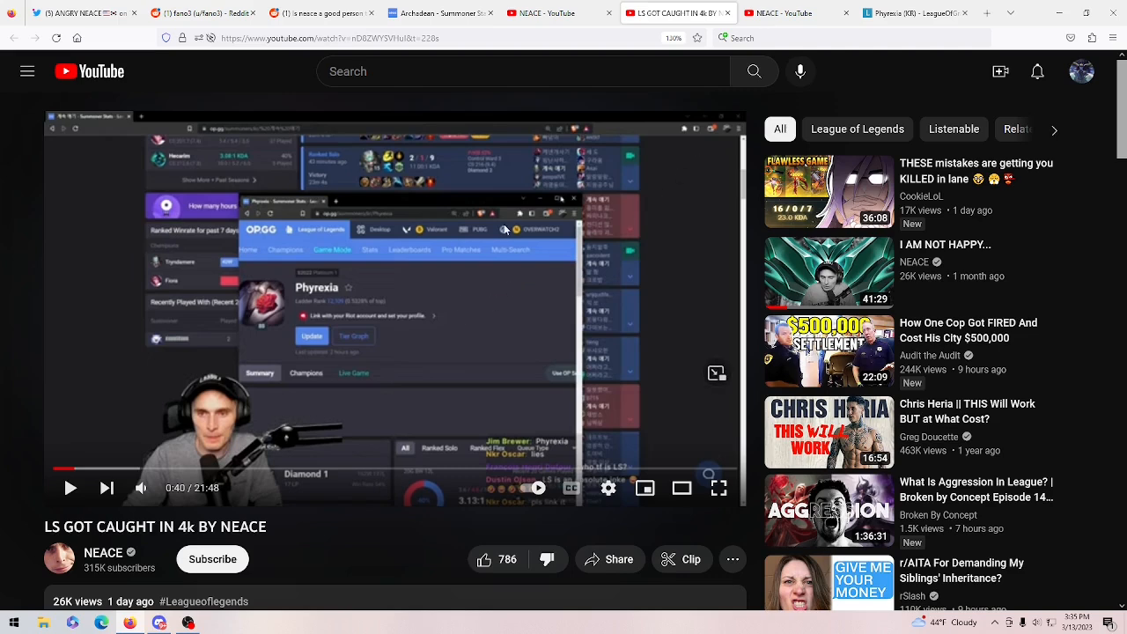
Switch to NEACE's YouTube channel Videos tab listing the LS video and Tyler1 climb race.
left_click(102, 553)
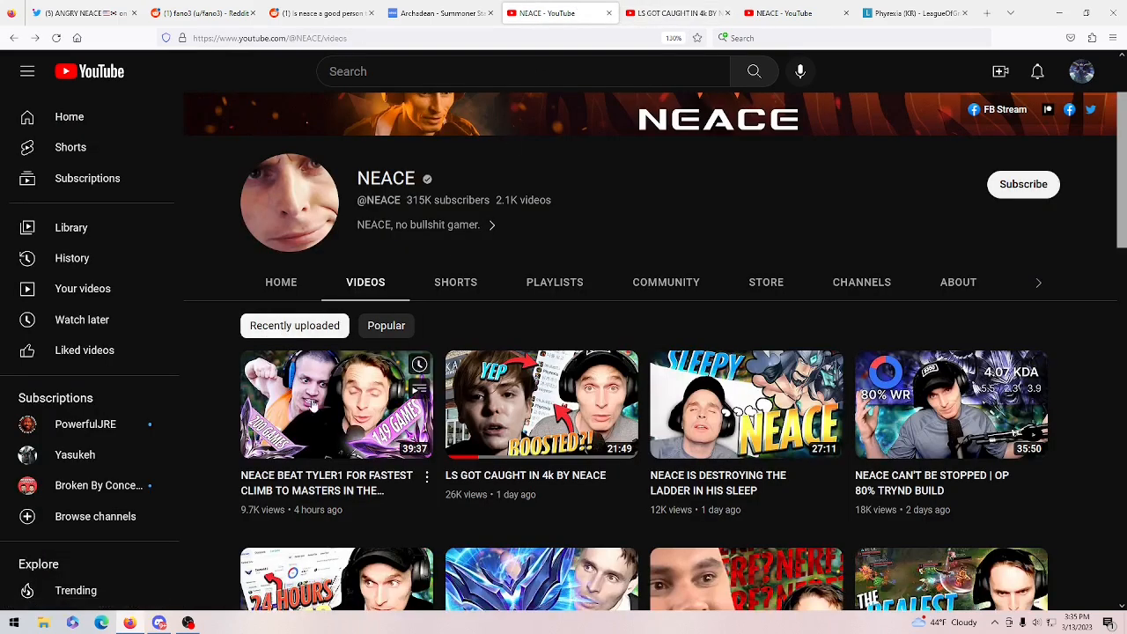
mouse_move(370, 296)
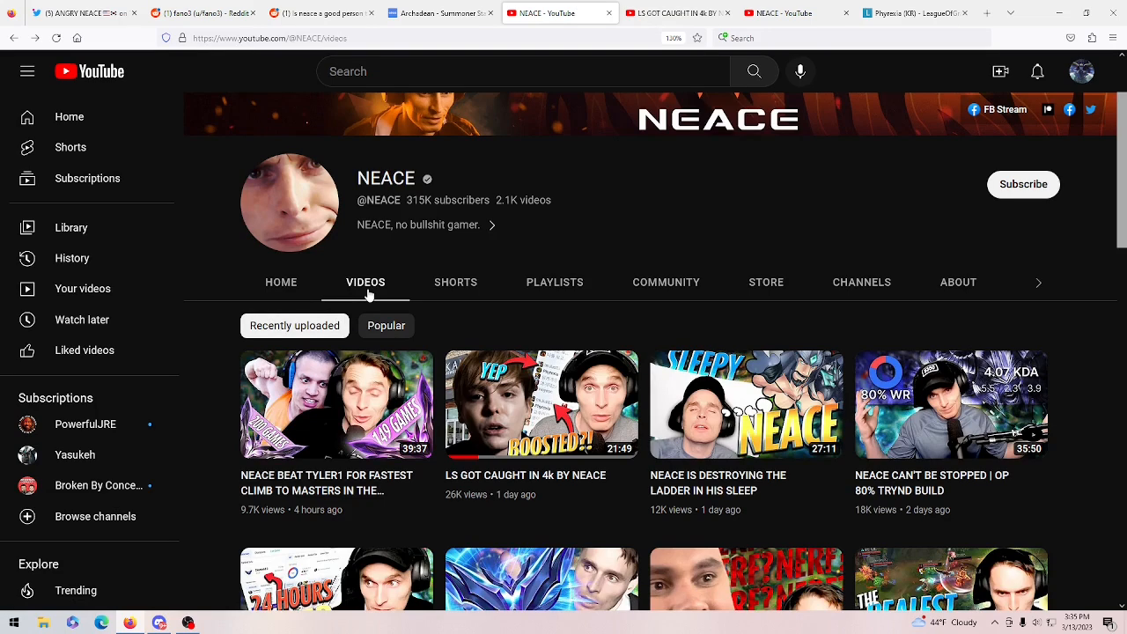
mouse_move(351, 291)
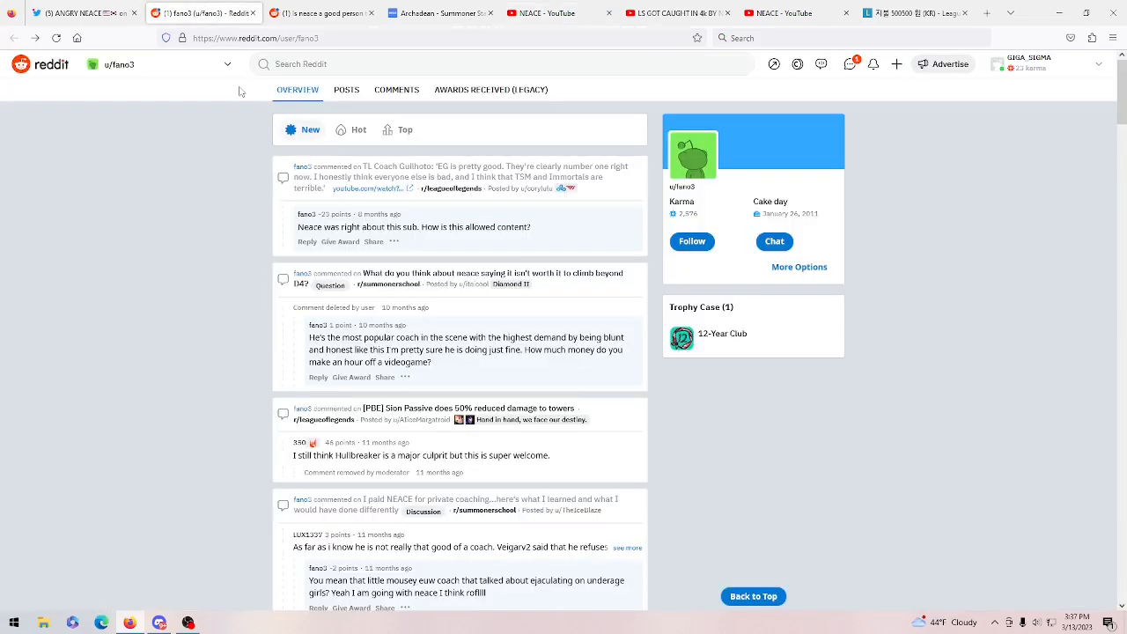
mouse_move(483, 189)
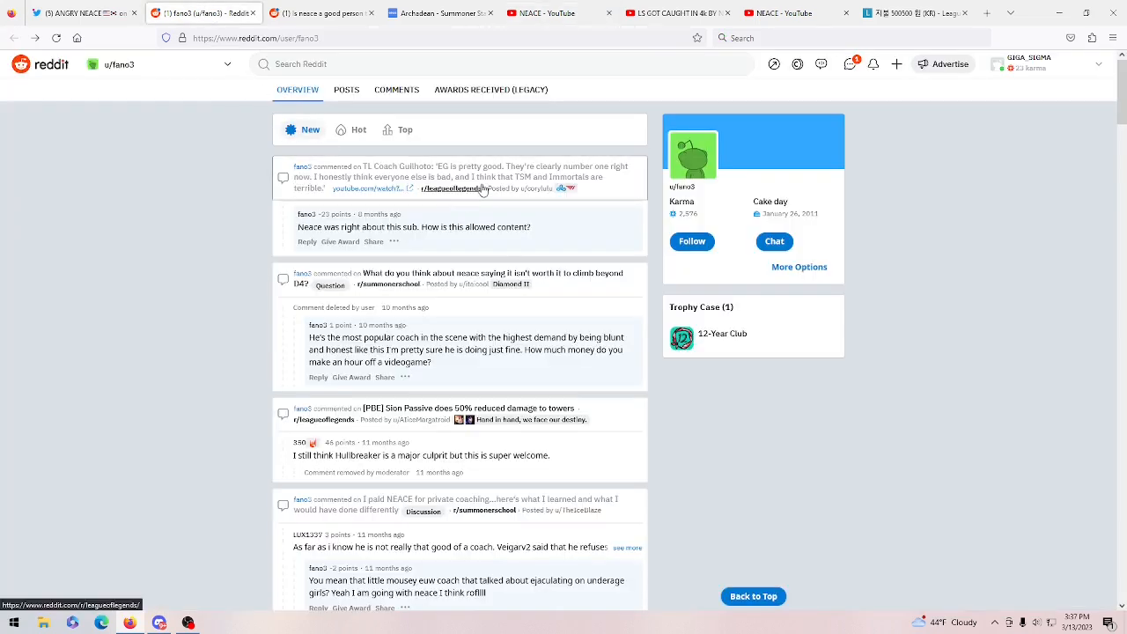
mouse_move(455, 189)
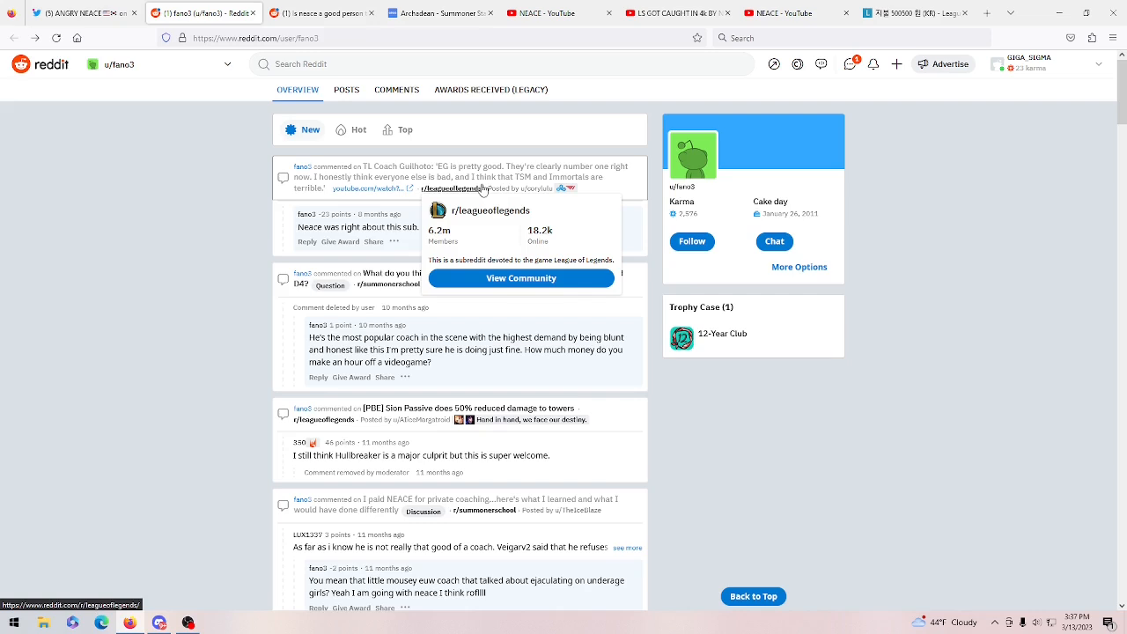
mouse_move(227, 127)
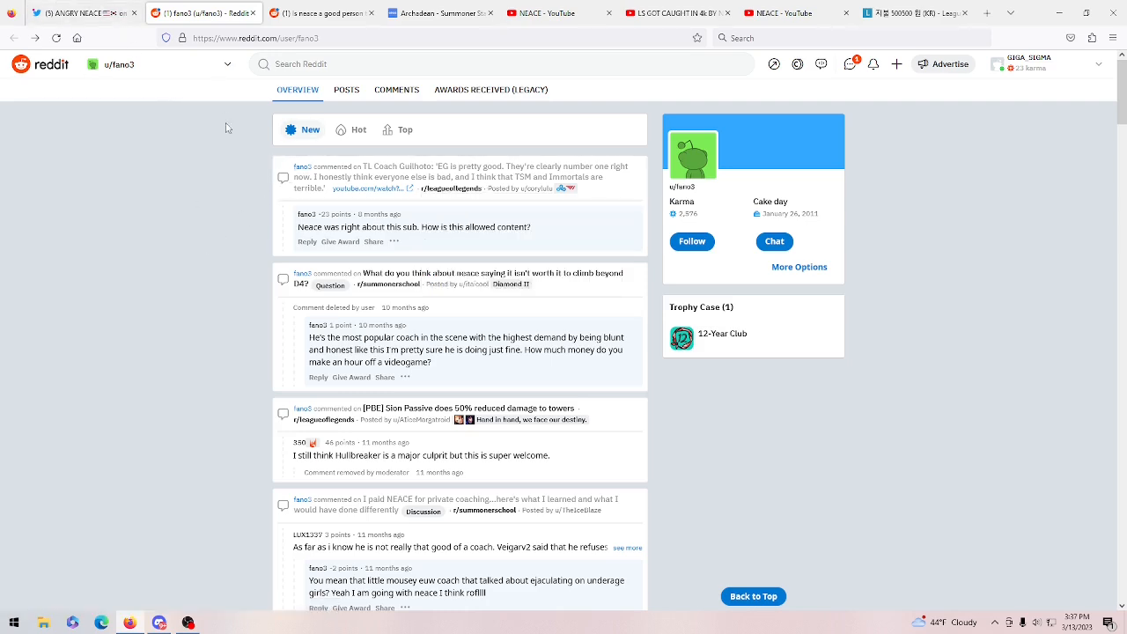
Switch from the Reddit Overview back to the Twitter reply thread under NEACE's tweet.
left_click(84, 12)
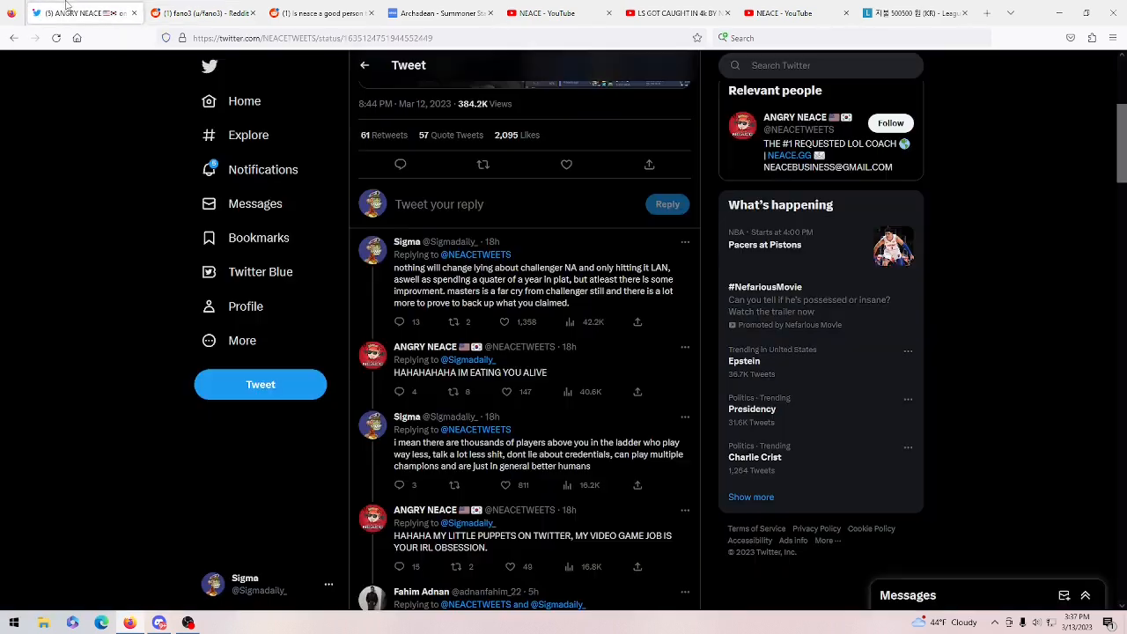